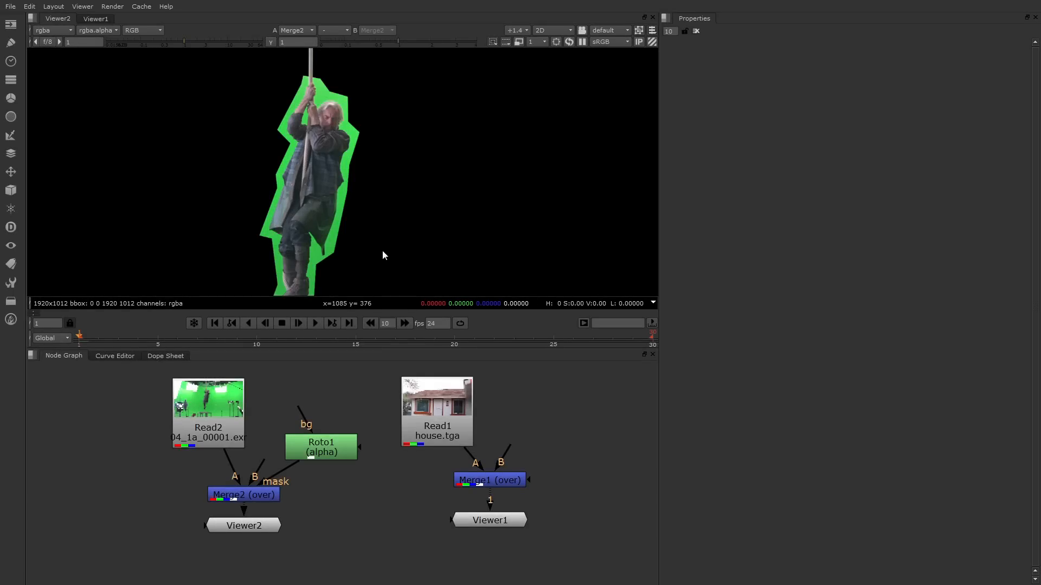
pyautogui.moveTo(383, 256)
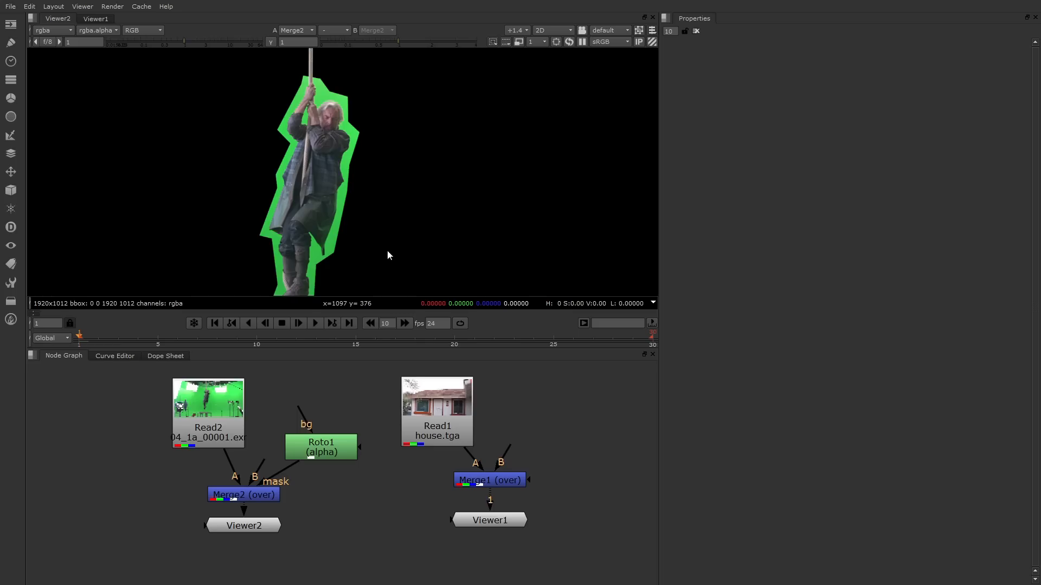
pyautogui.moveTo(351, 246)
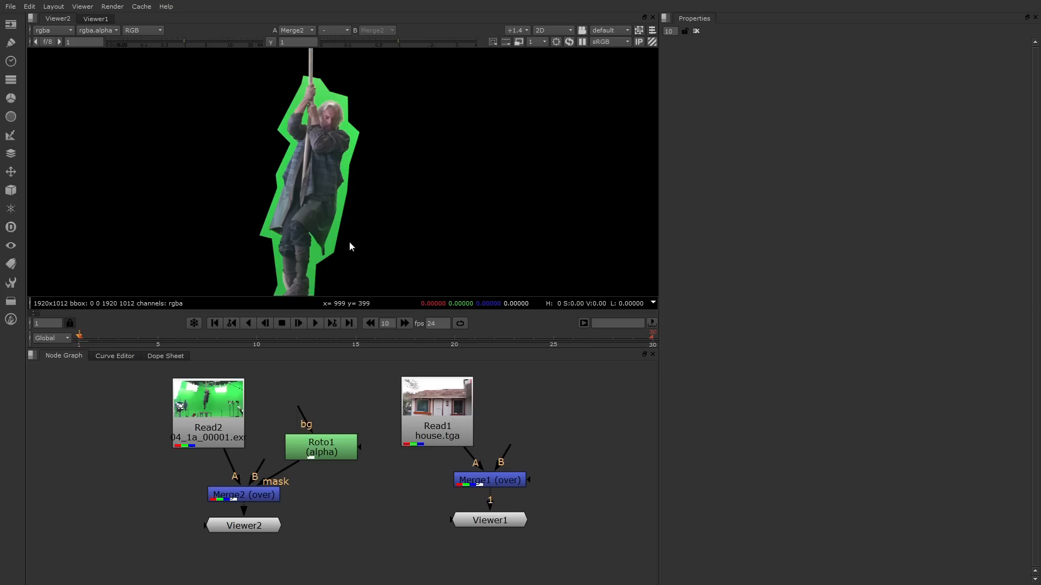
# Switch to the Viewer1 view showing the house background plate.
pyautogui.click(96, 19)
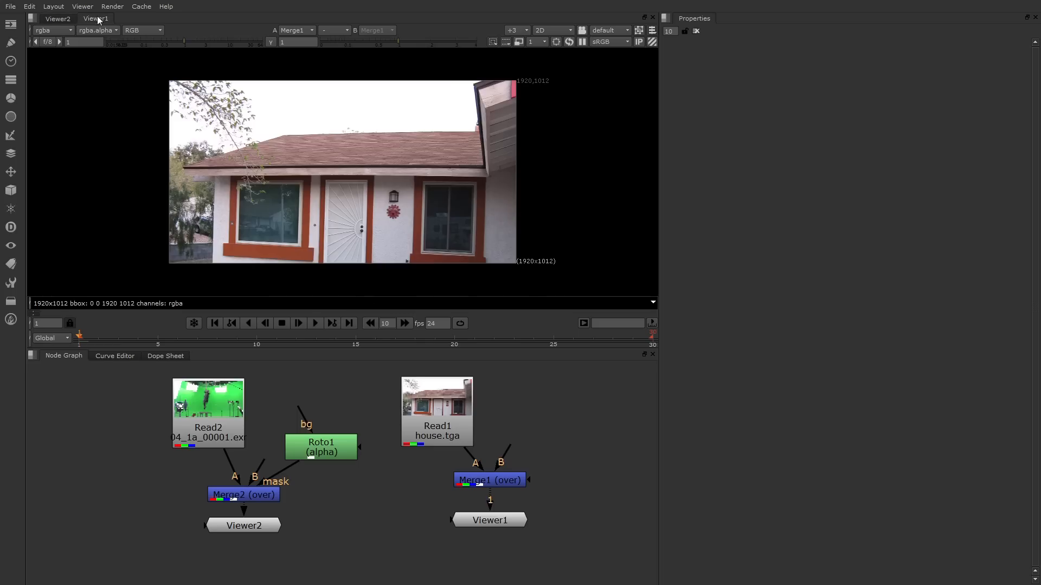
pyautogui.moveTo(402, 178)
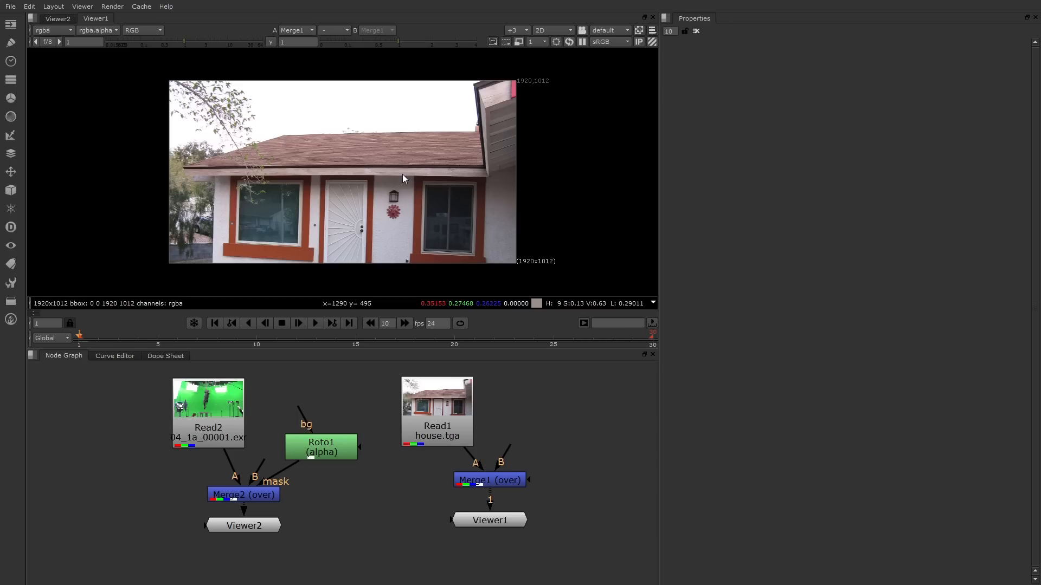
pyautogui.moveTo(412, 122)
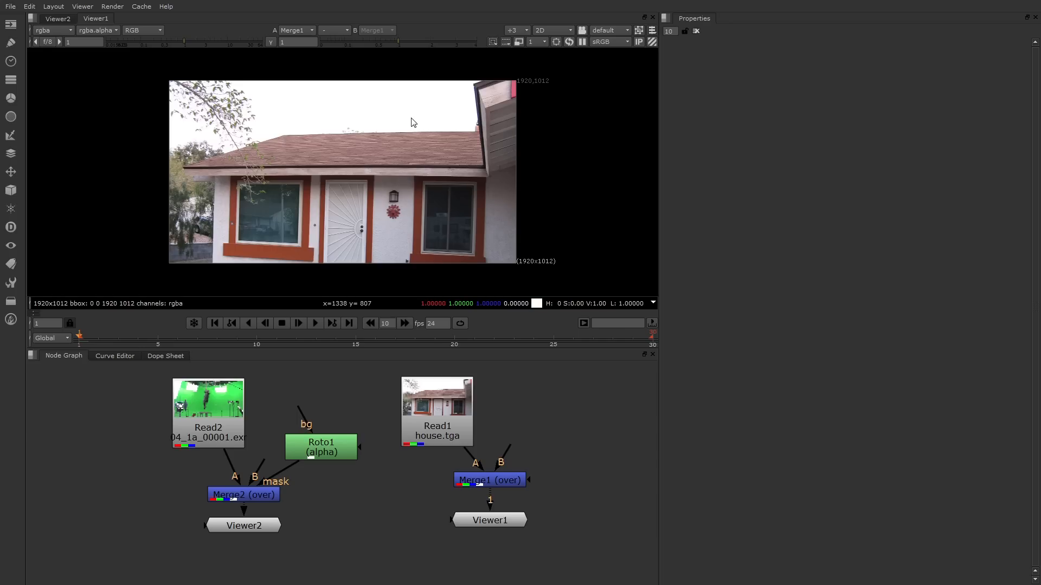
pyautogui.moveTo(543, 416)
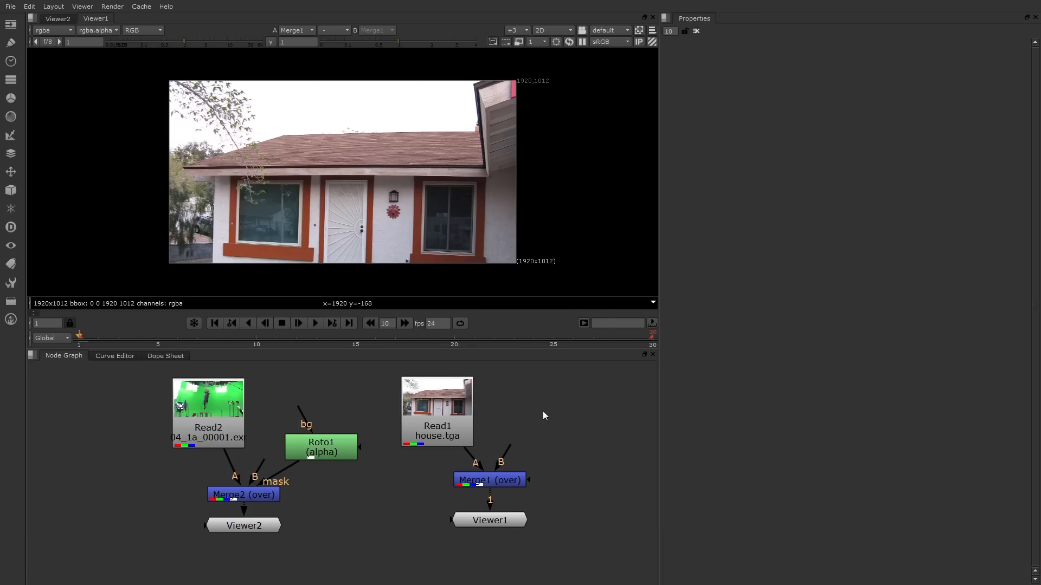
# Add a Keyer node after the house read and keep its operation on luminance key.
pyautogui.rightClick(544, 415)
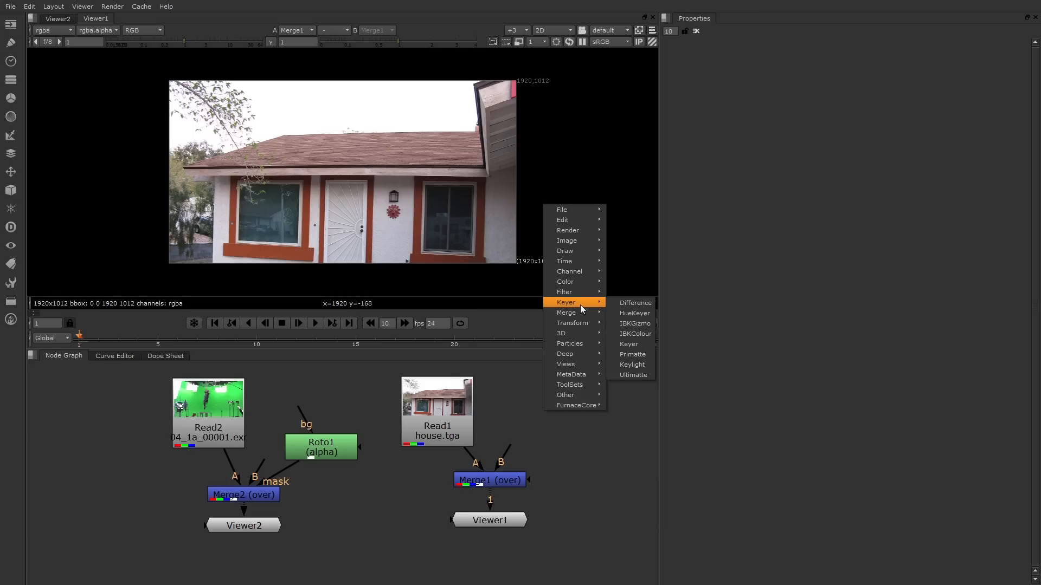
pyautogui.moveTo(629, 343)
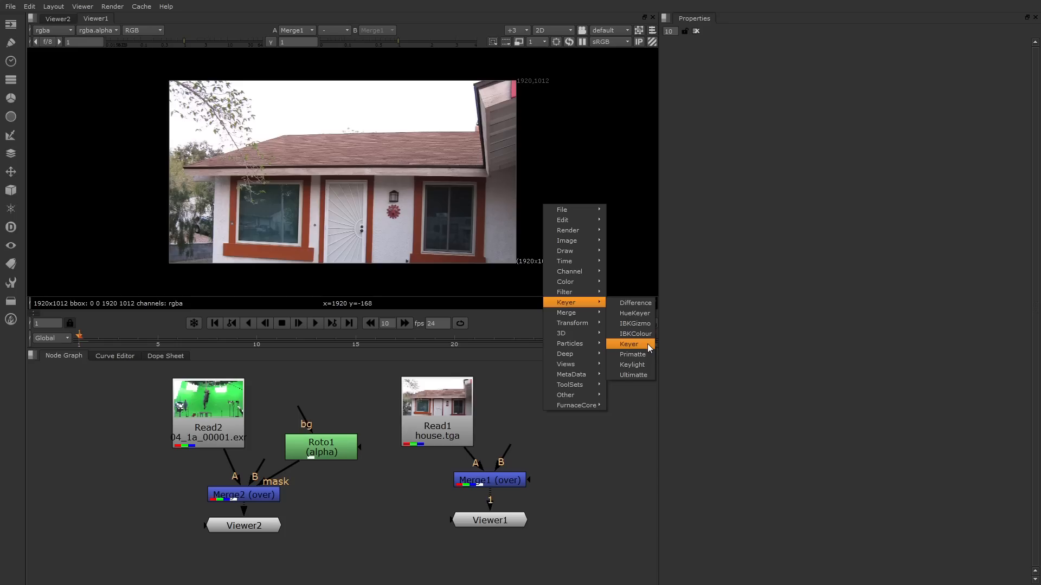
pyautogui.click(629, 344)
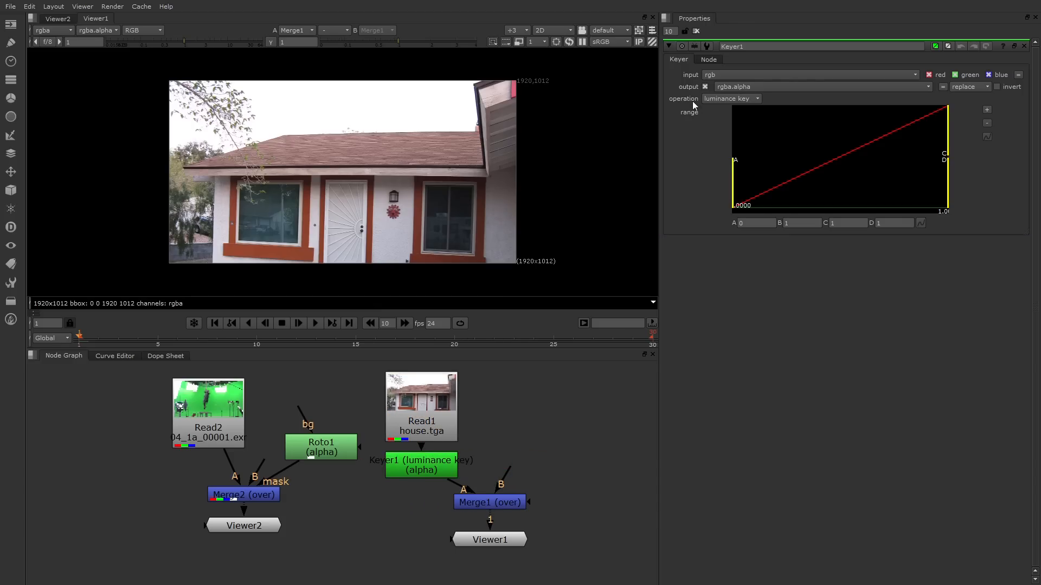
pyautogui.moveTo(717, 101)
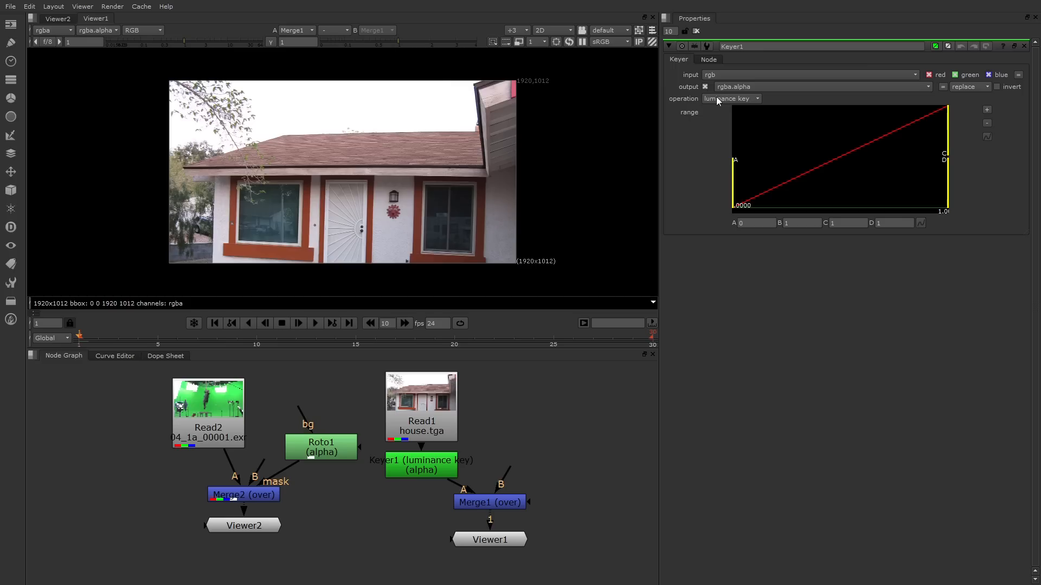
pyautogui.click(729, 99)
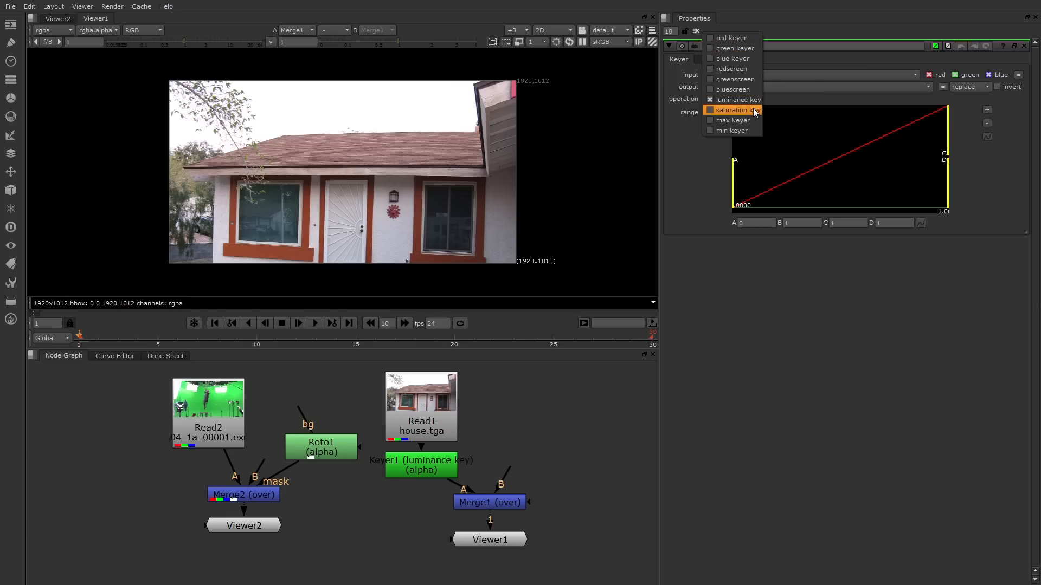
pyautogui.click(737, 99)
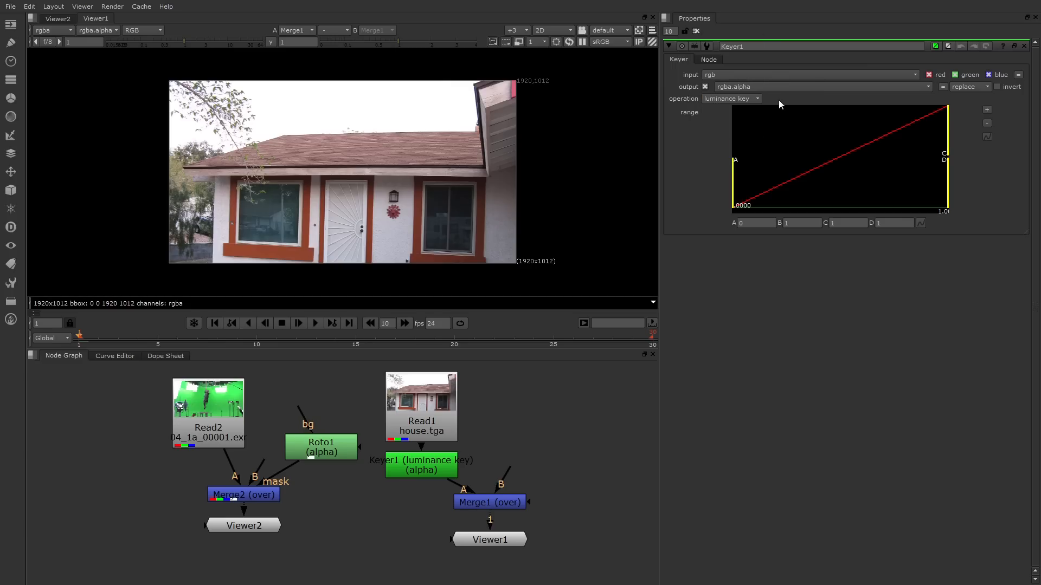
# Focus the Keyer1 range graph to shape a plateau with B near 0.129 and C near 0.630.
pyautogui.click(420, 465)
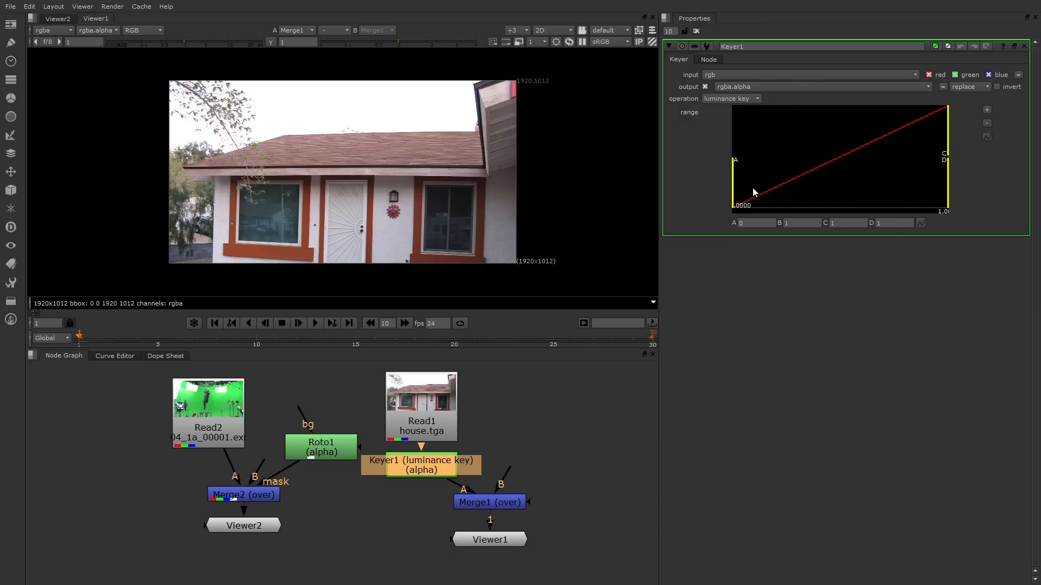
pyautogui.moveTo(739, 202)
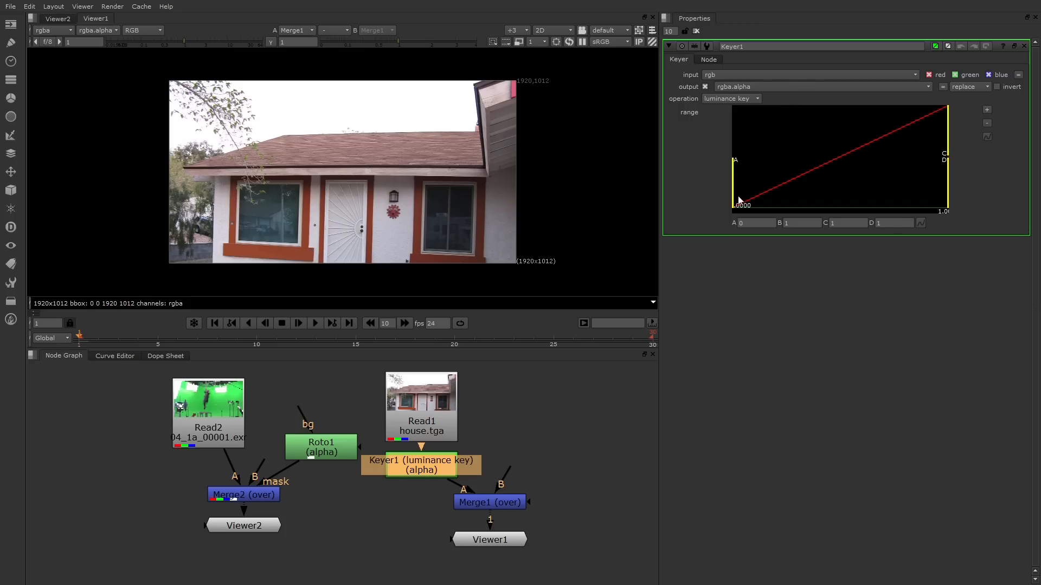
pyautogui.moveTo(909, 218)
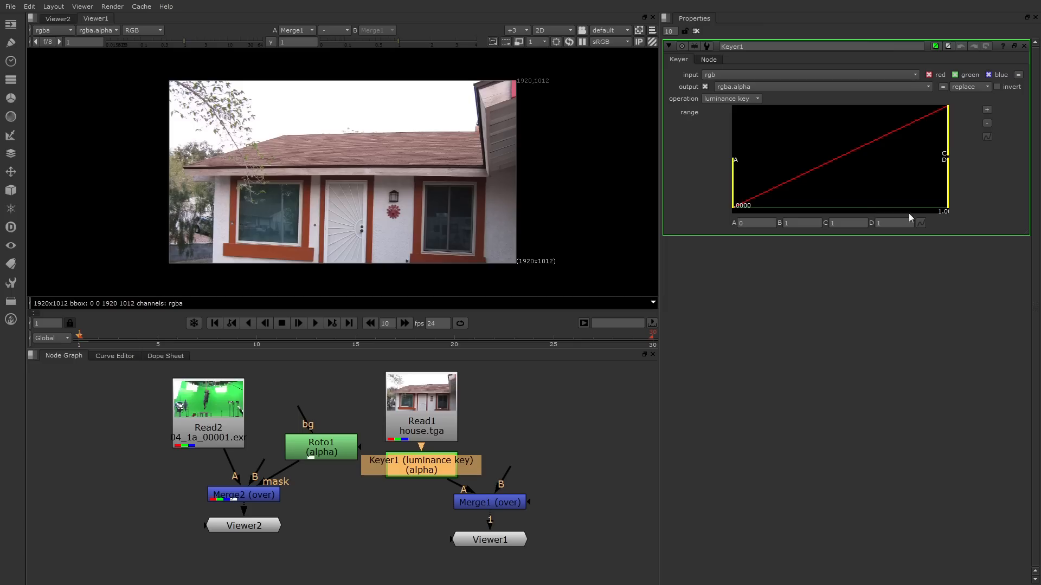
pyautogui.moveTo(938, 219)
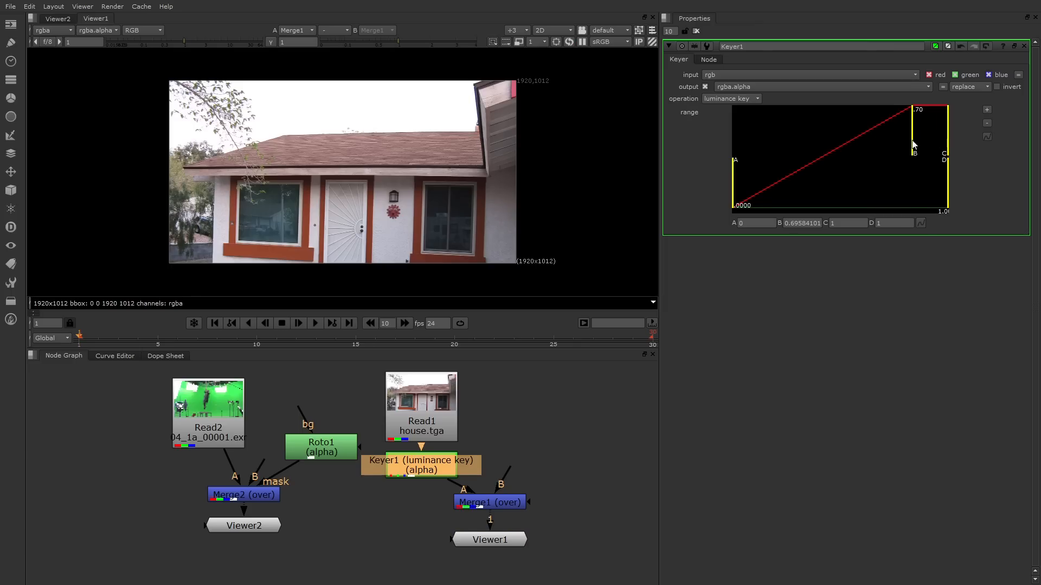
pyautogui.moveTo(938, 163)
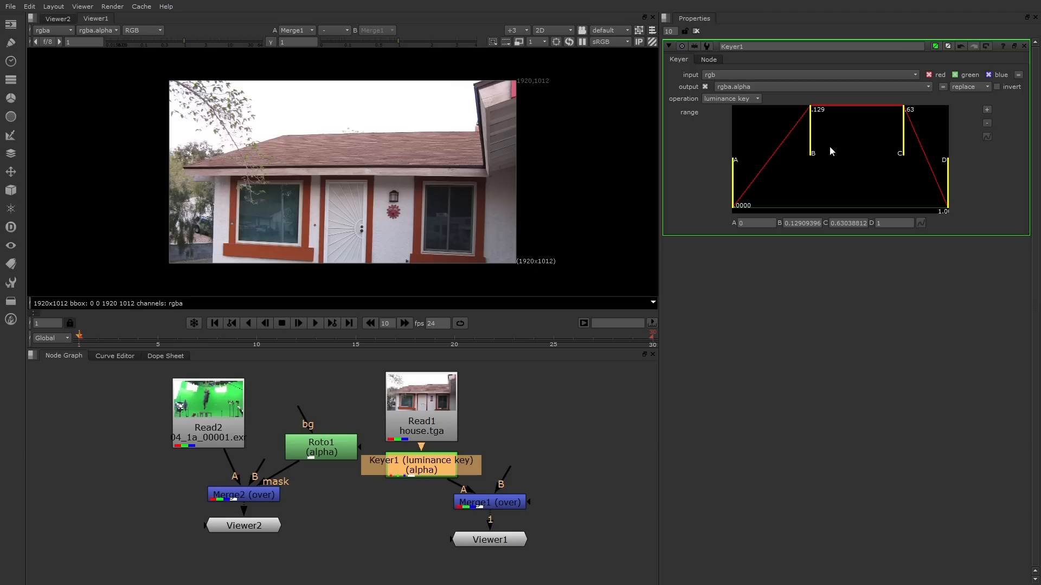
pyautogui.moveTo(368, 166)
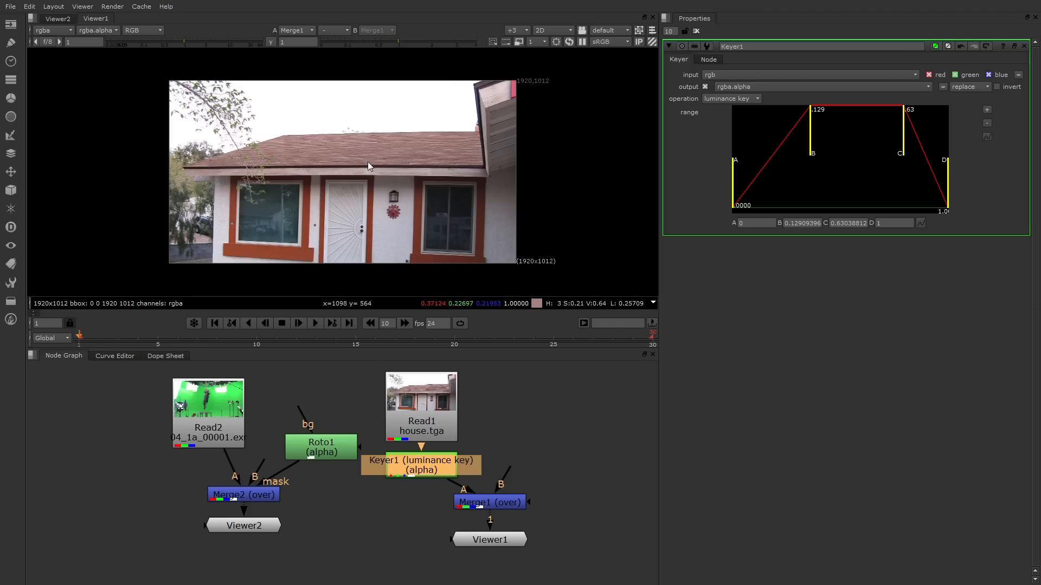
# Show the alpha channel so the house matte reads bright against a dark sky.
pyautogui.click(141, 31)
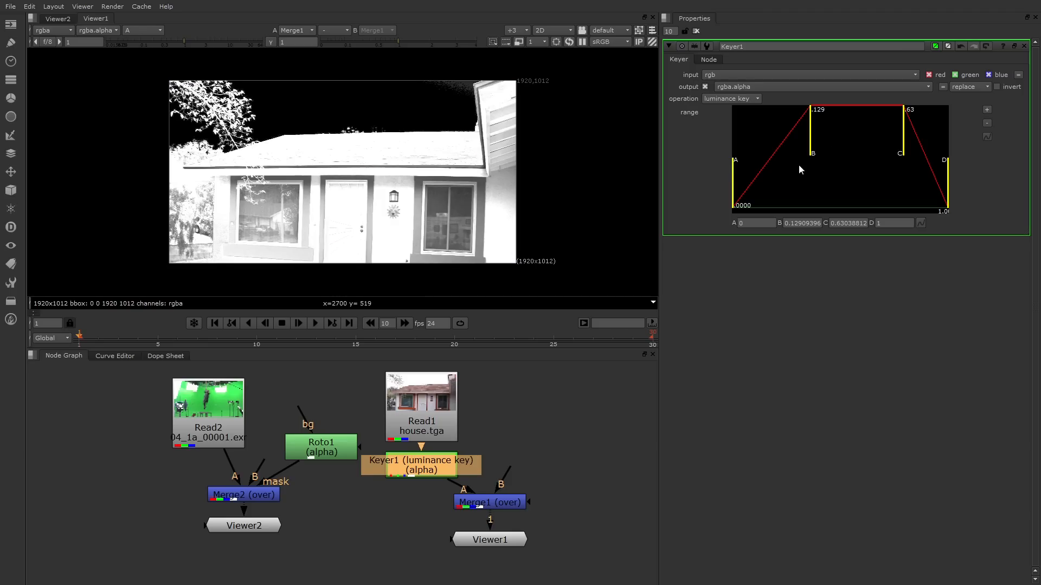
pyautogui.moveTo(809, 167)
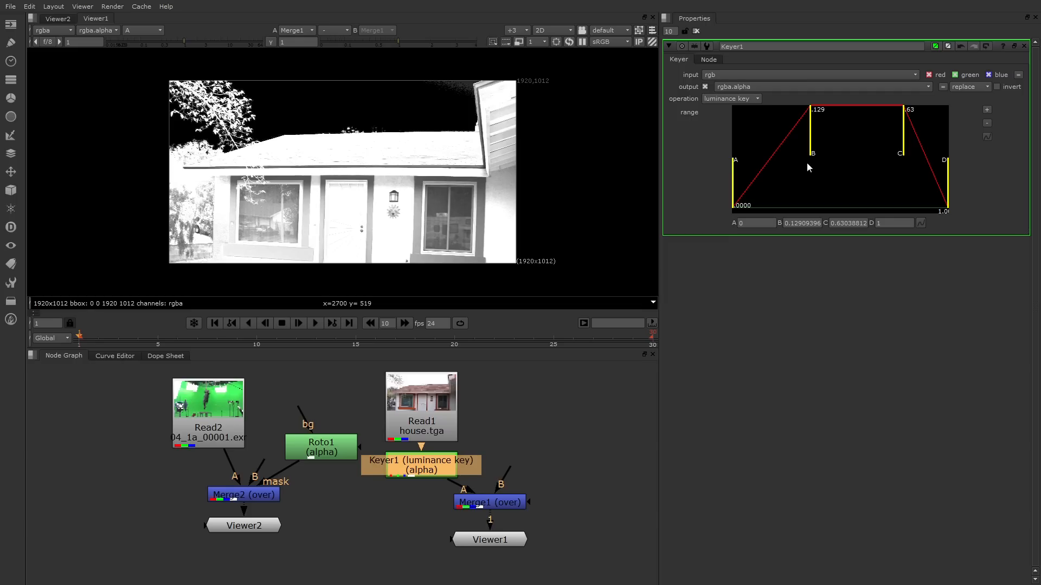
pyautogui.moveTo(901, 170)
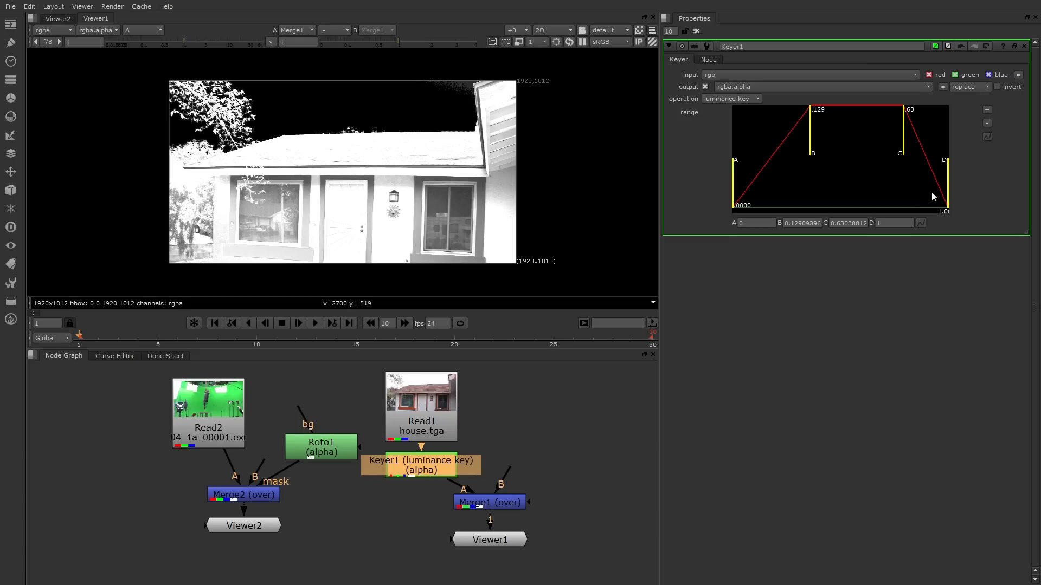
pyautogui.moveTo(745, 203)
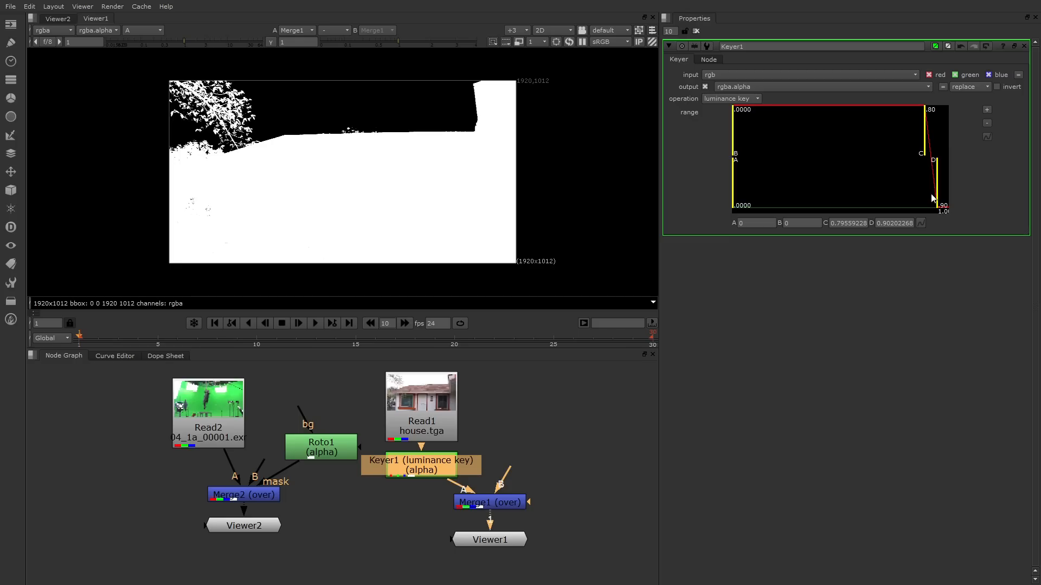
pyautogui.moveTo(950, 202)
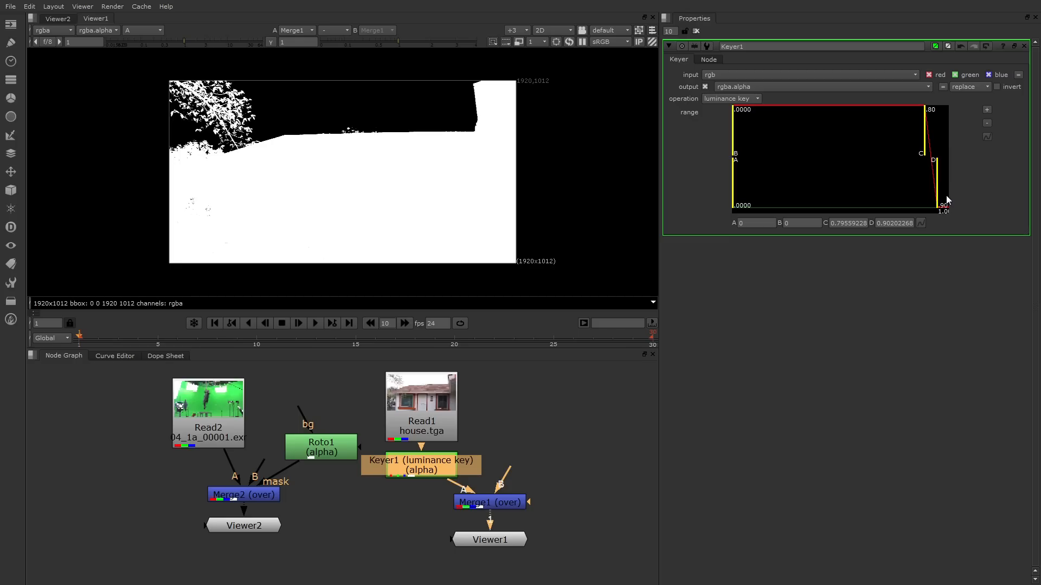
pyautogui.moveTo(939, 140)
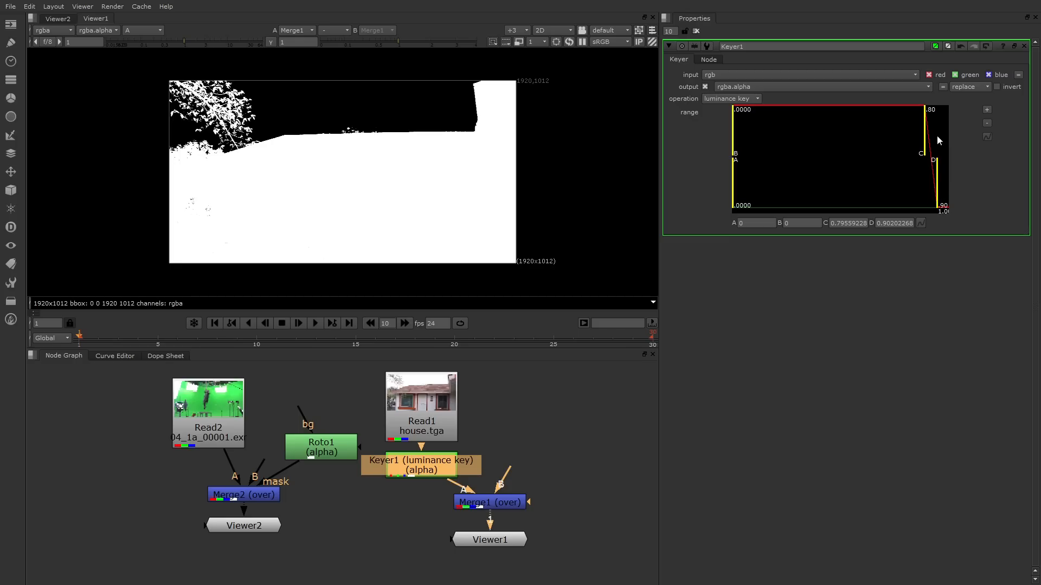
pyautogui.moveTo(932, 124)
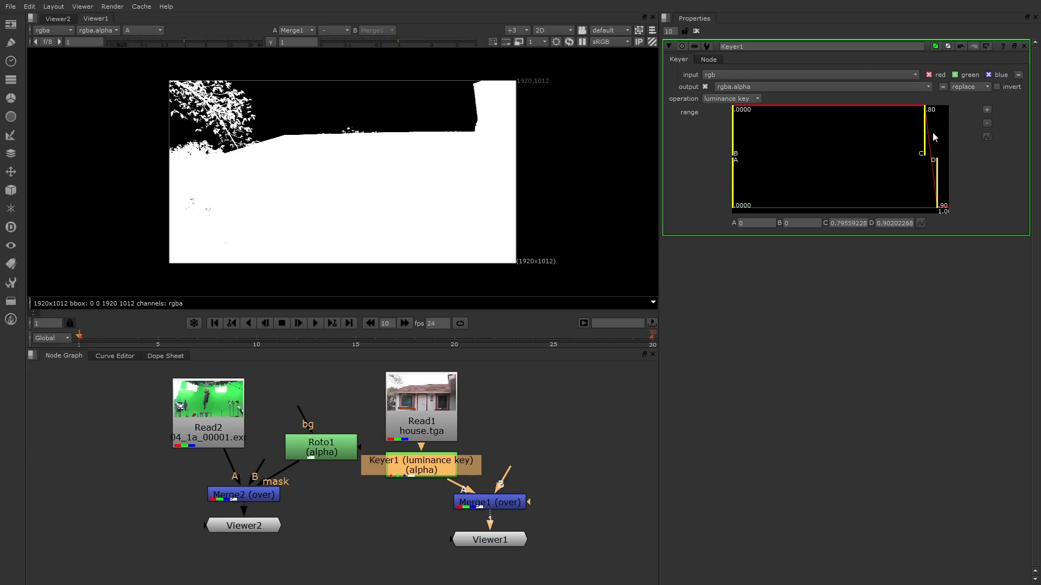
pyautogui.moveTo(941, 152)
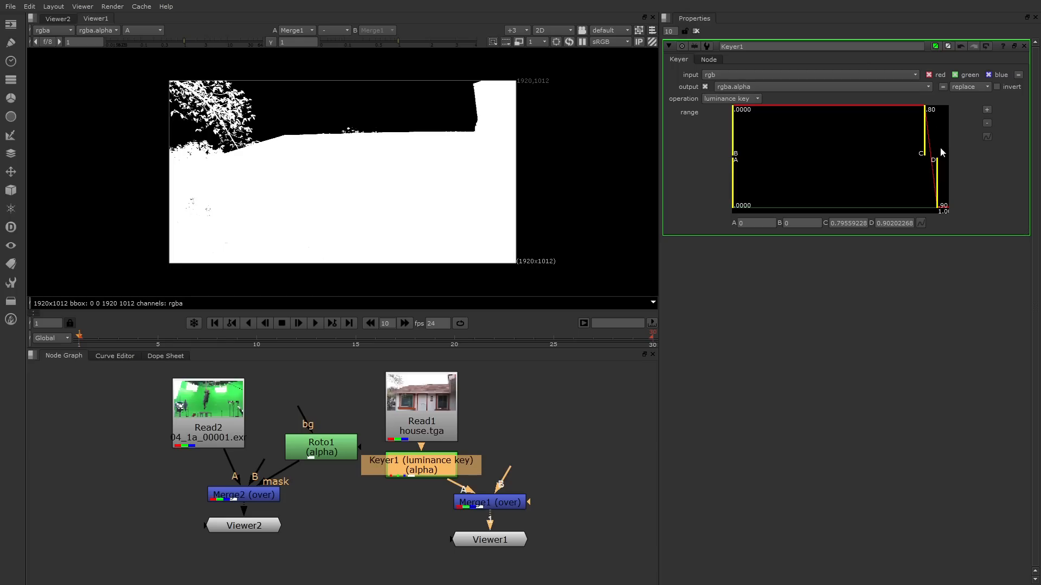
pyautogui.moveTo(381, 138)
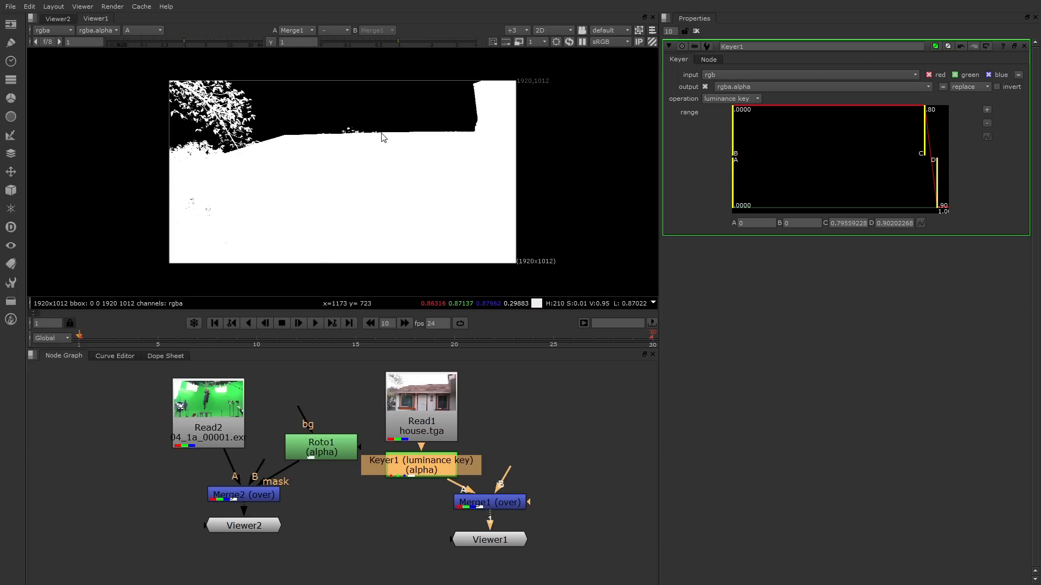
# Add a Premult node under Keyer1 so the house shows in colour with black sky.
pyautogui.click(141, 30)
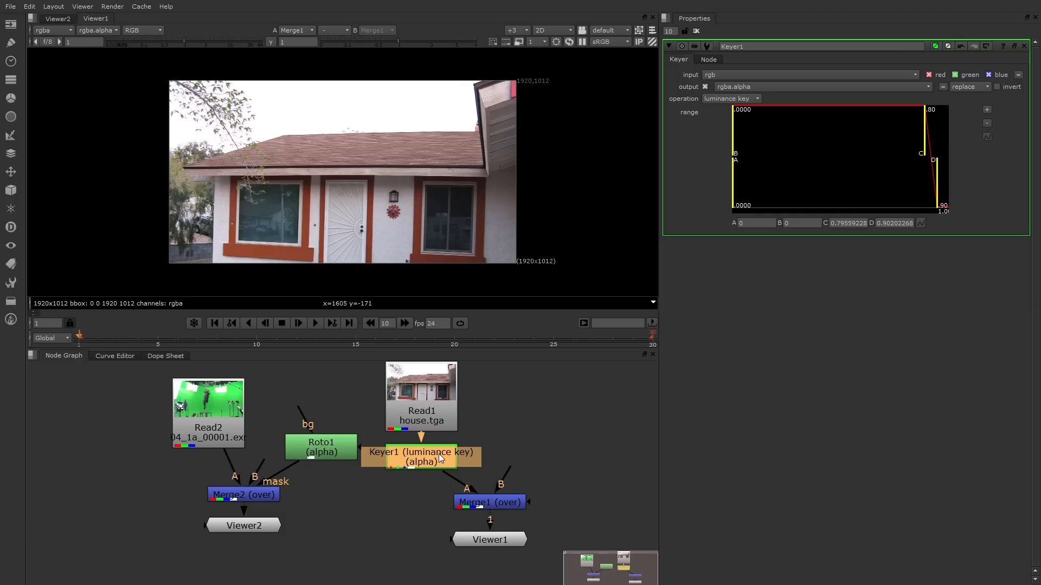
pyautogui.moveTo(395, 454)
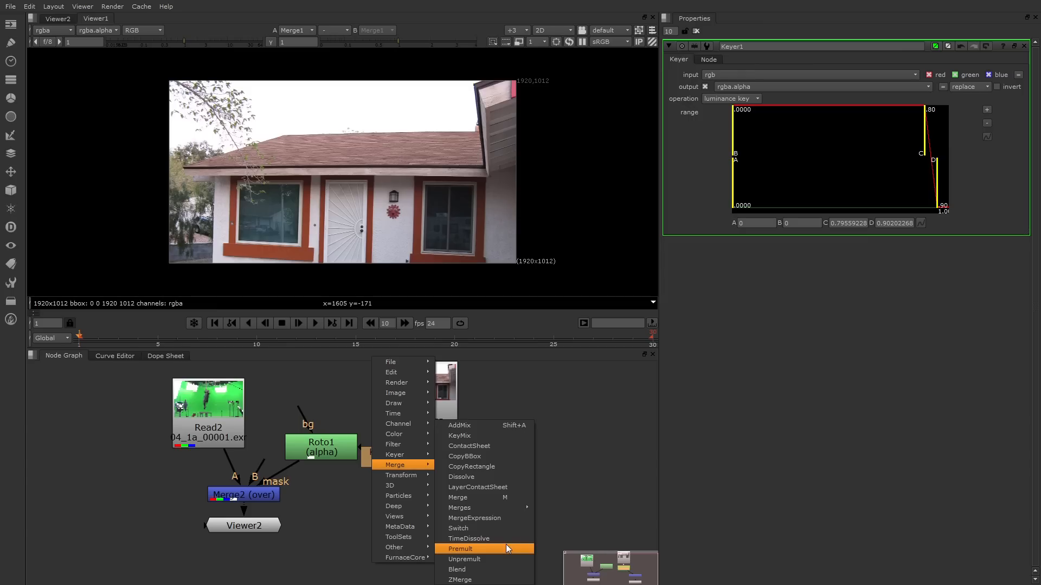
pyautogui.click(459, 549)
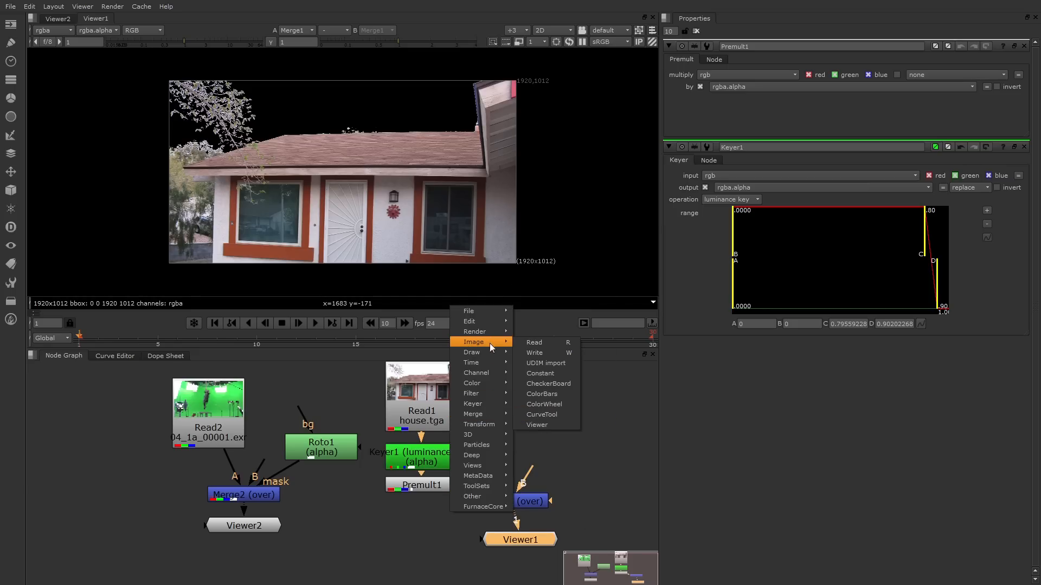
pyautogui.moveTo(540, 373)
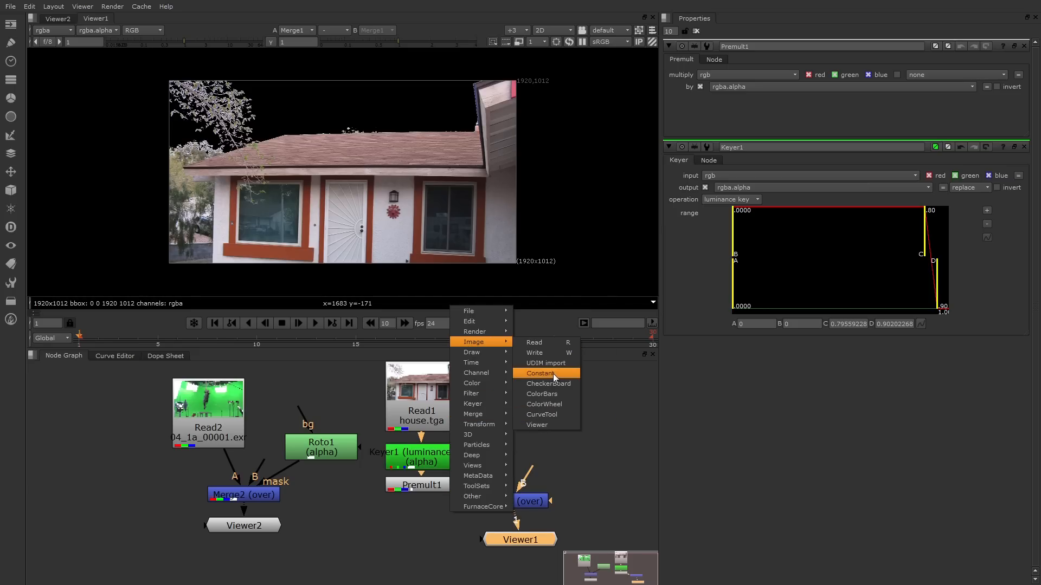
# Add a Constant image and set its colour to light blue as Merge1's background.
pyautogui.click(541, 373)
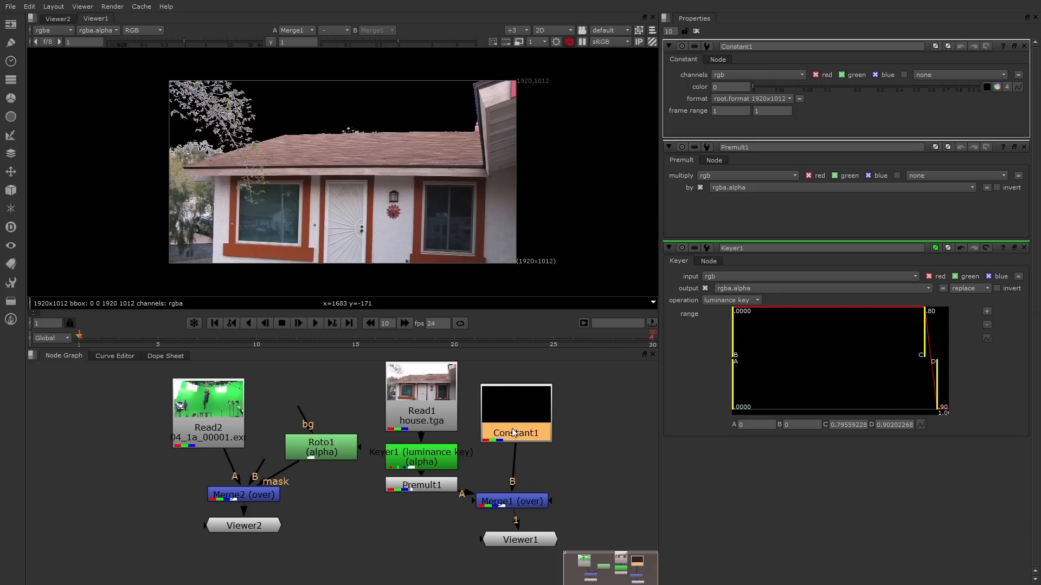
pyautogui.click(997, 87)
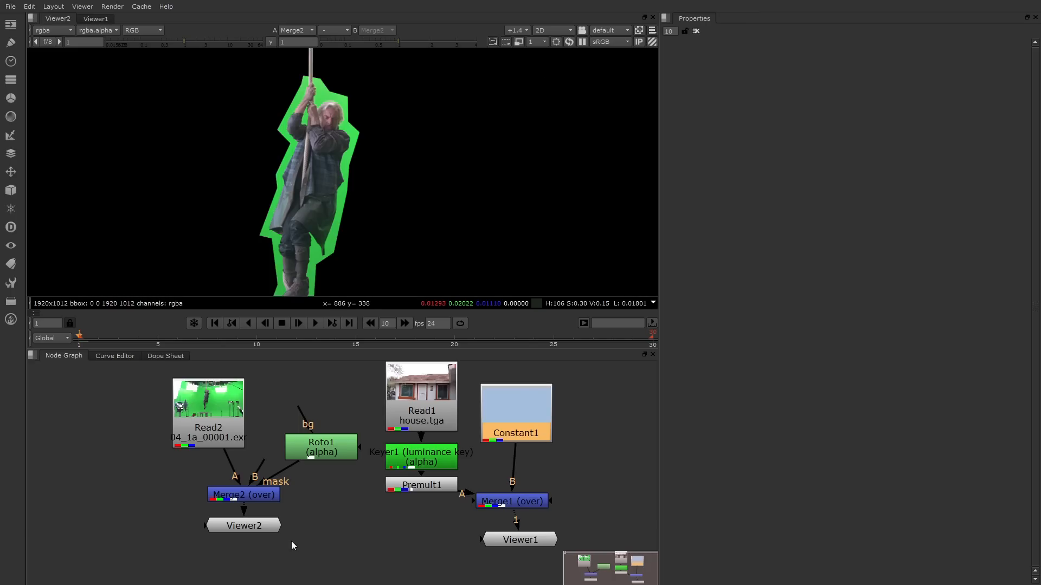
pyautogui.moveTo(457, 555)
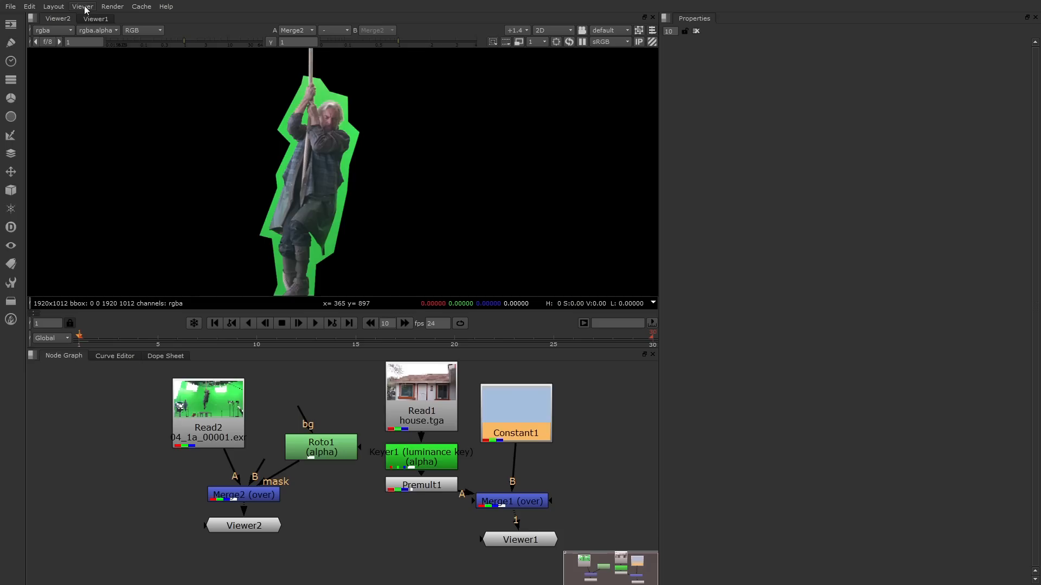
pyautogui.click(82, 7)
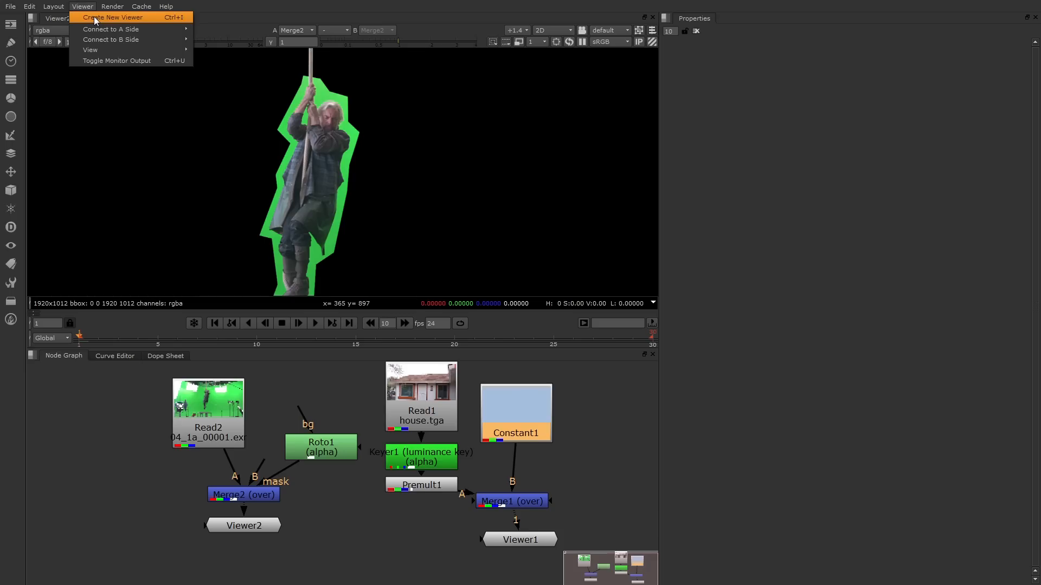
pyautogui.click(111, 17)
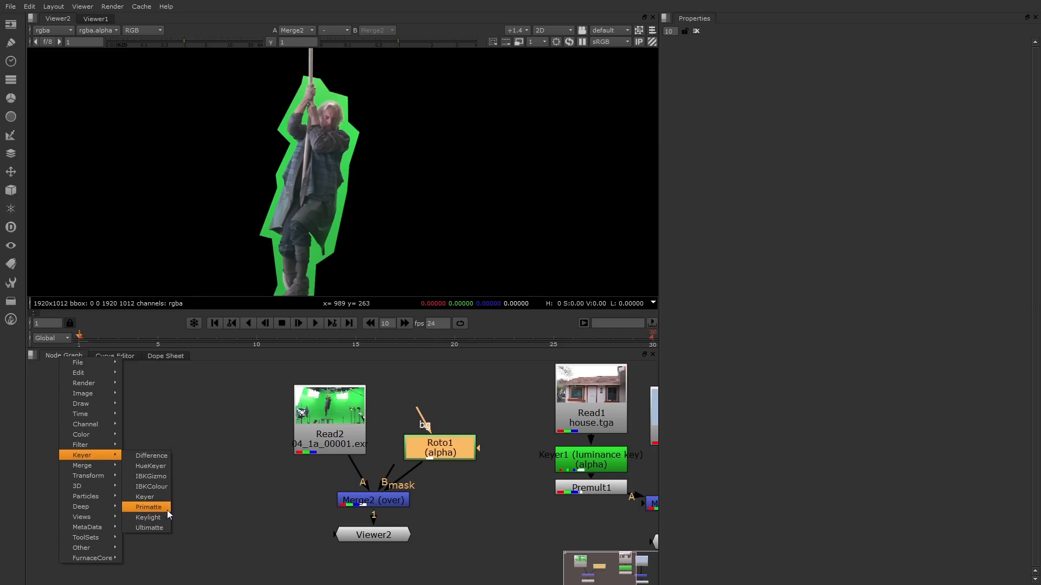
pyautogui.moveTo(148, 517)
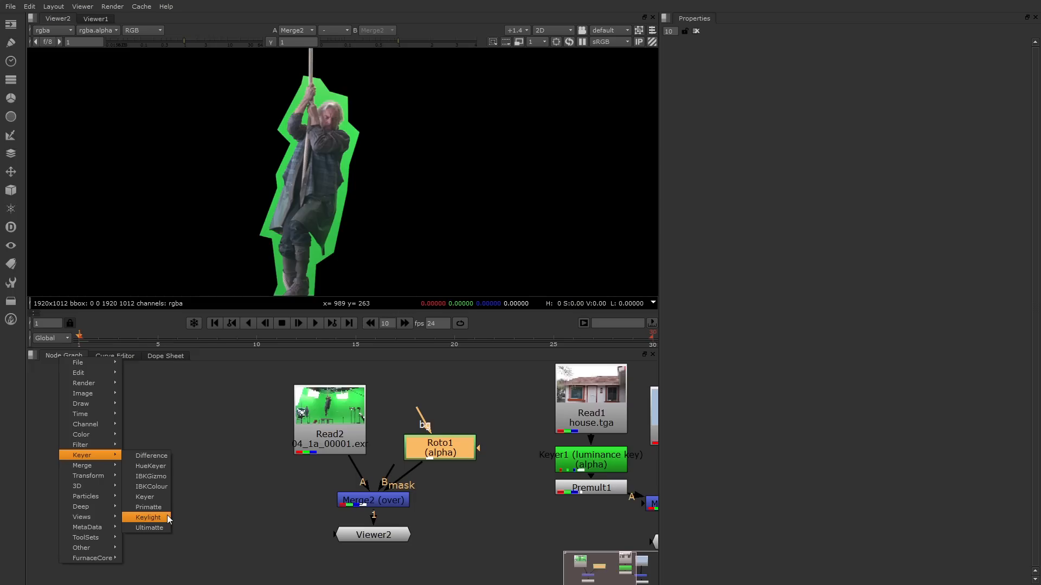
# Add a Keylight keyer node into the actor's green-screen branch.
pyautogui.click(148, 517)
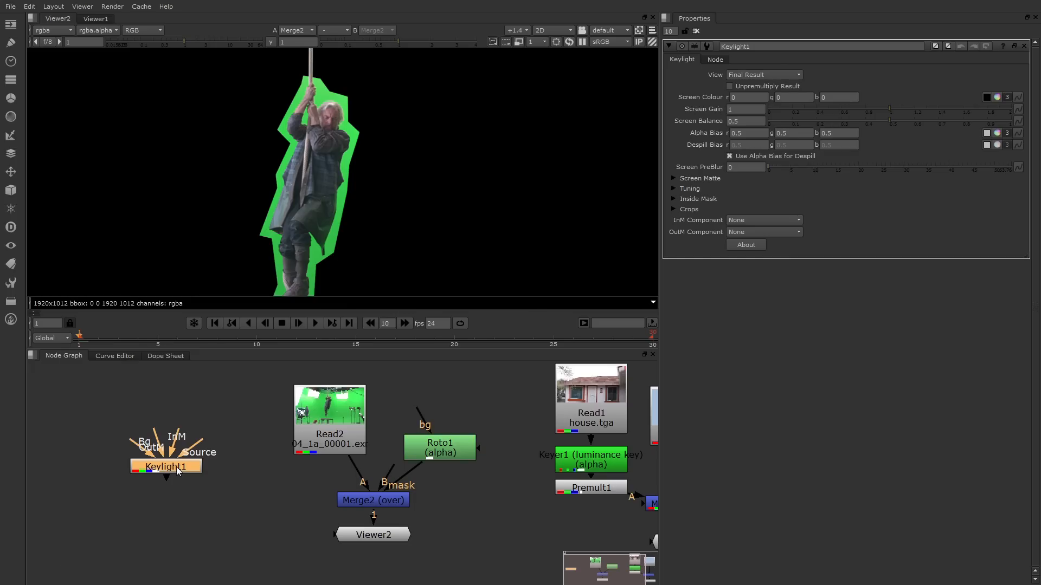
pyautogui.moveTo(218, 438)
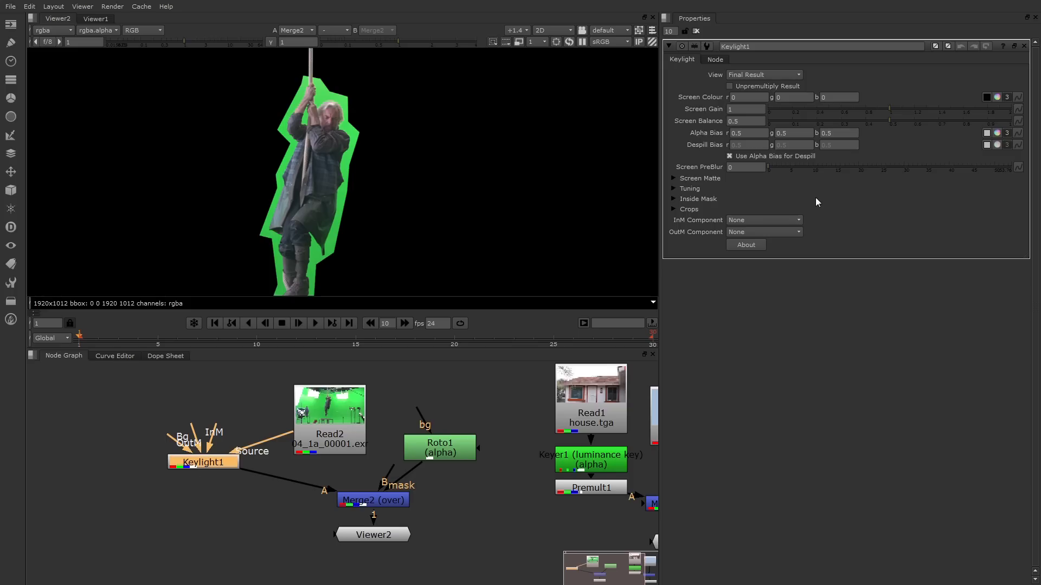
pyautogui.moveTo(974, 113)
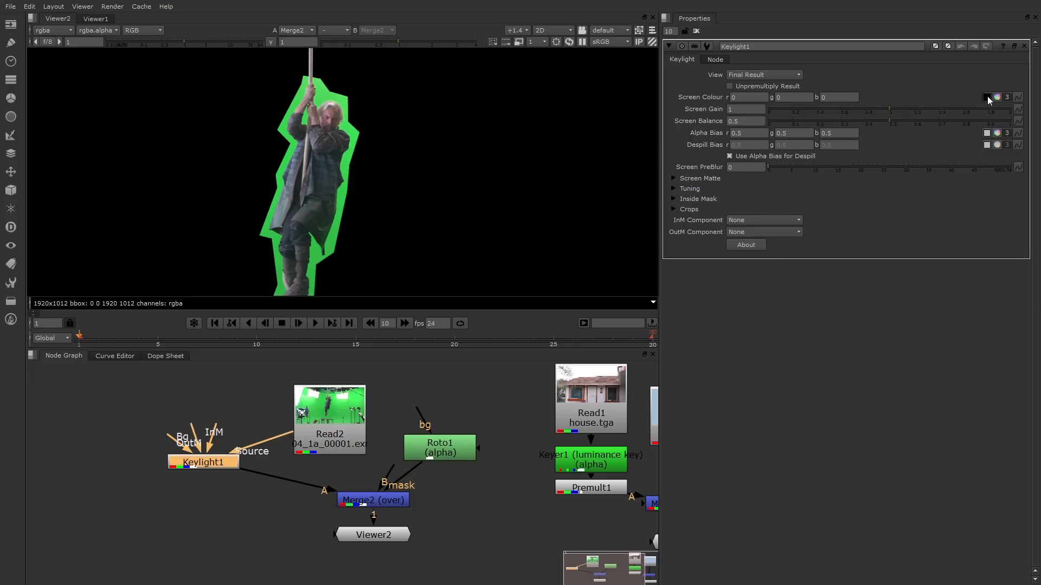
pyautogui.moveTo(351, 150)
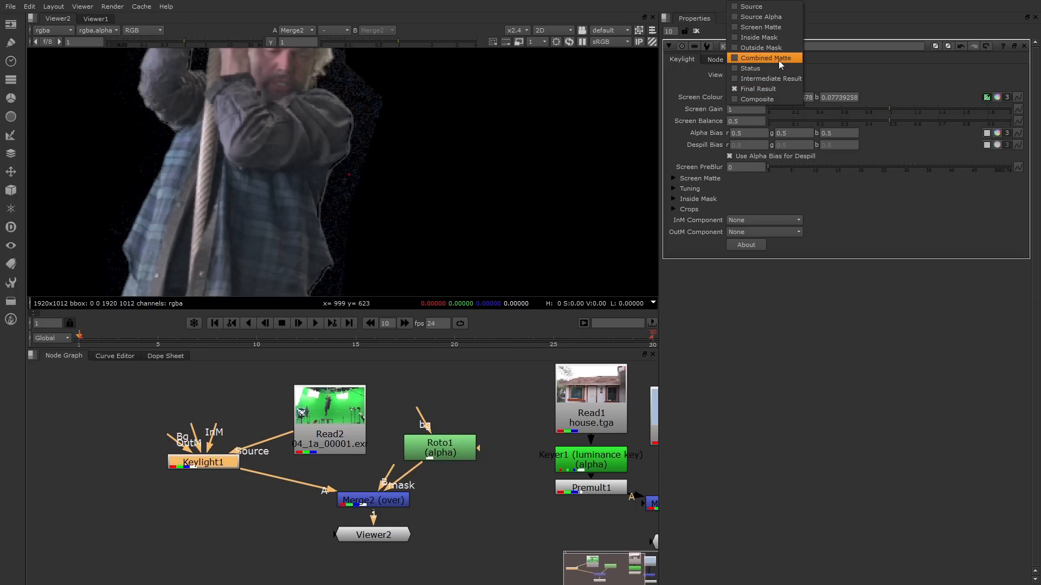
# Set Keylight's View to Combined Matte after sampling the green screen colour.
pyautogui.click(764, 58)
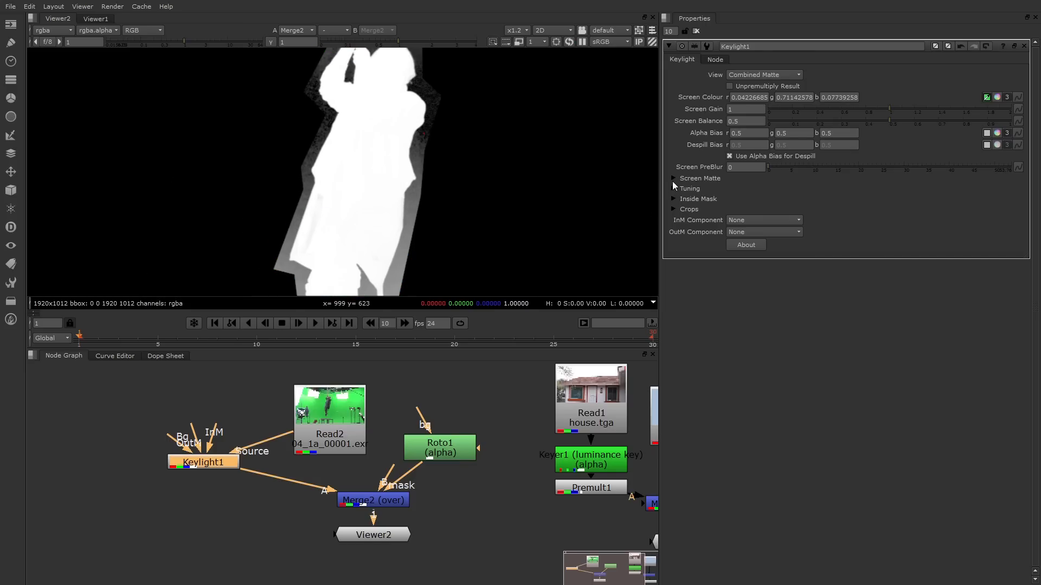
# Expand Screen Matte to set Clip Black 0.37 and Clip White 0.805.
pyautogui.click(673, 178)
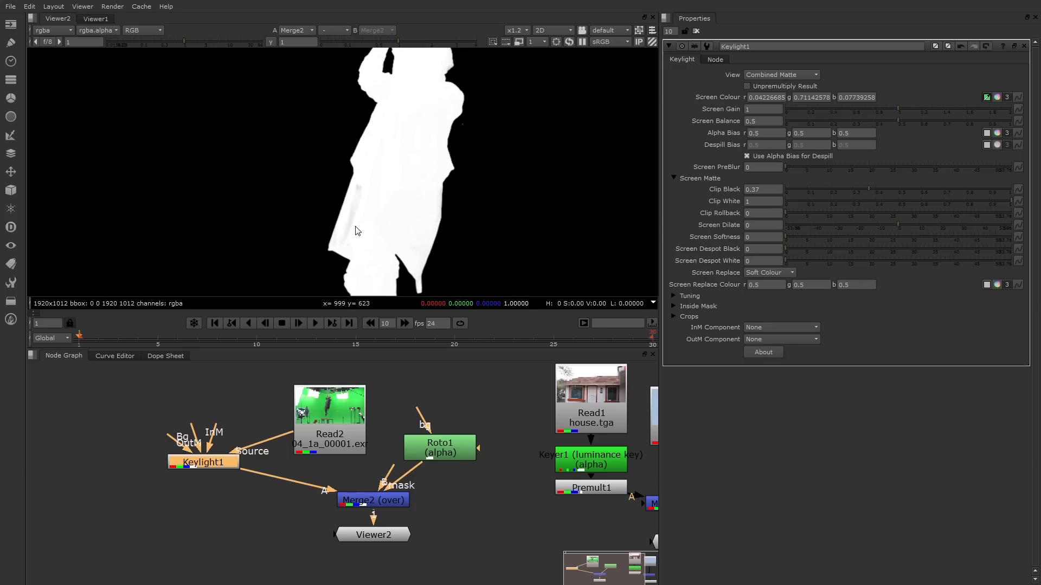
pyautogui.moveTo(509, 221)
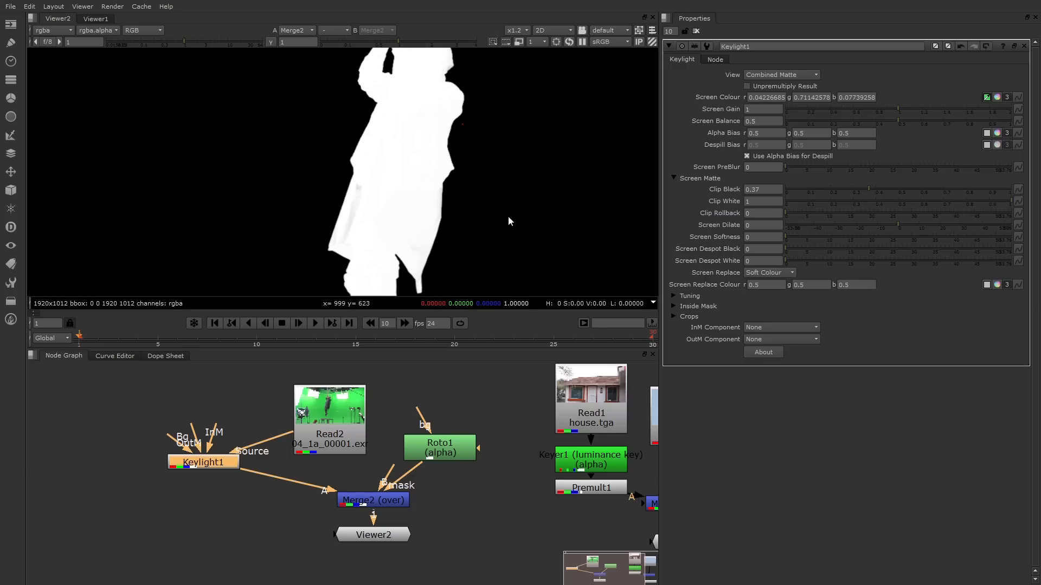
pyautogui.moveTo(1013, 212)
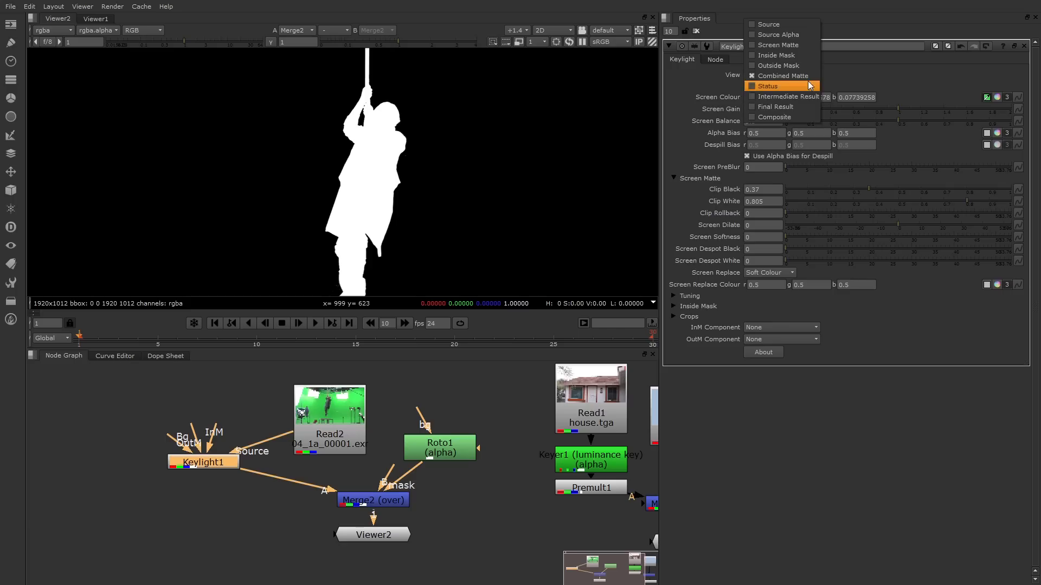
# Set Keylight's View back to Final Result.
pyautogui.click(774, 107)
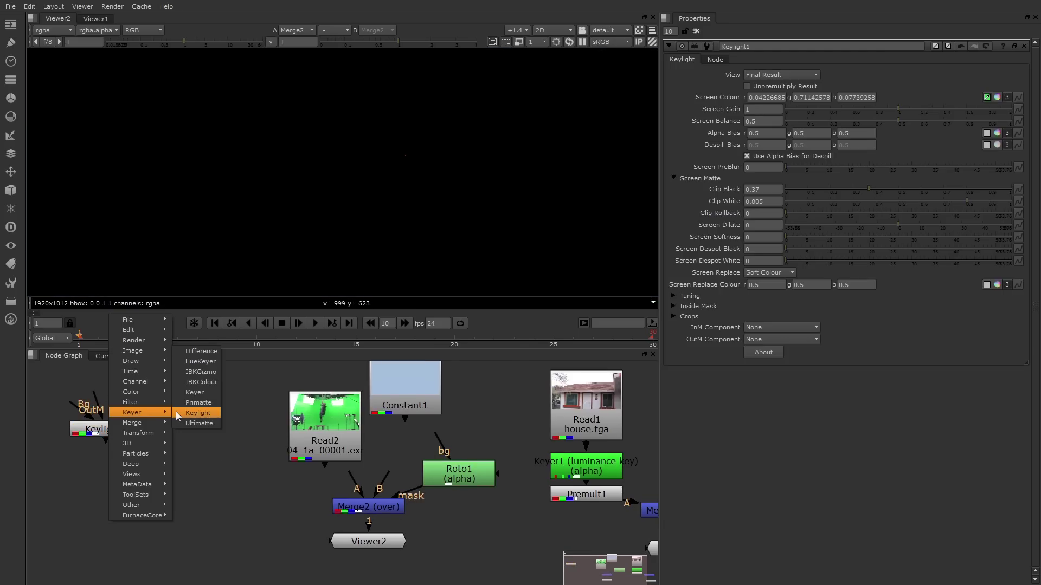
pyautogui.moveTo(197, 402)
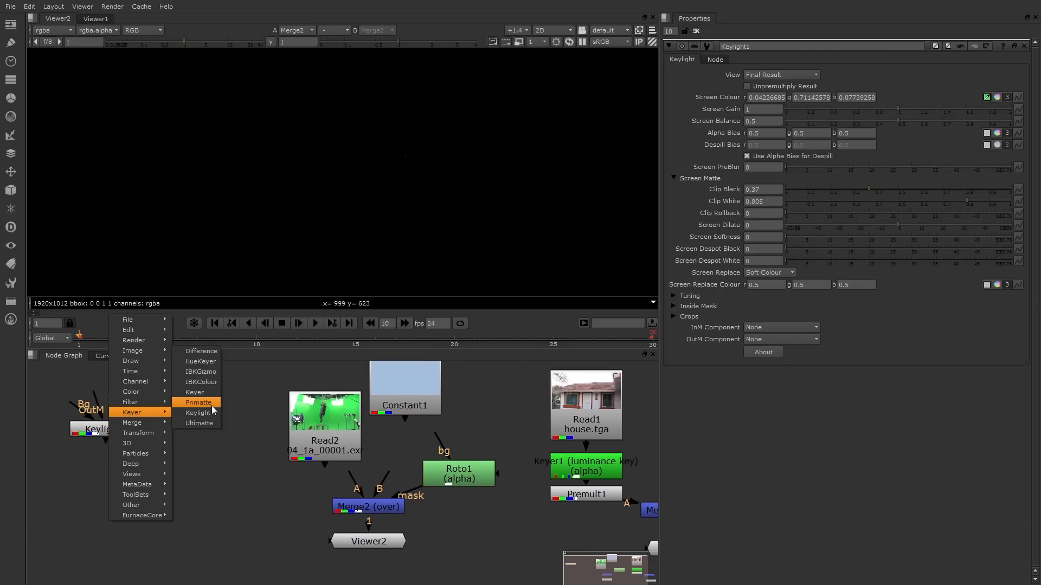
# Add a Primatte keyer and wire Read2 into its fg and its output into Merge2's A input.
pyautogui.click(199, 404)
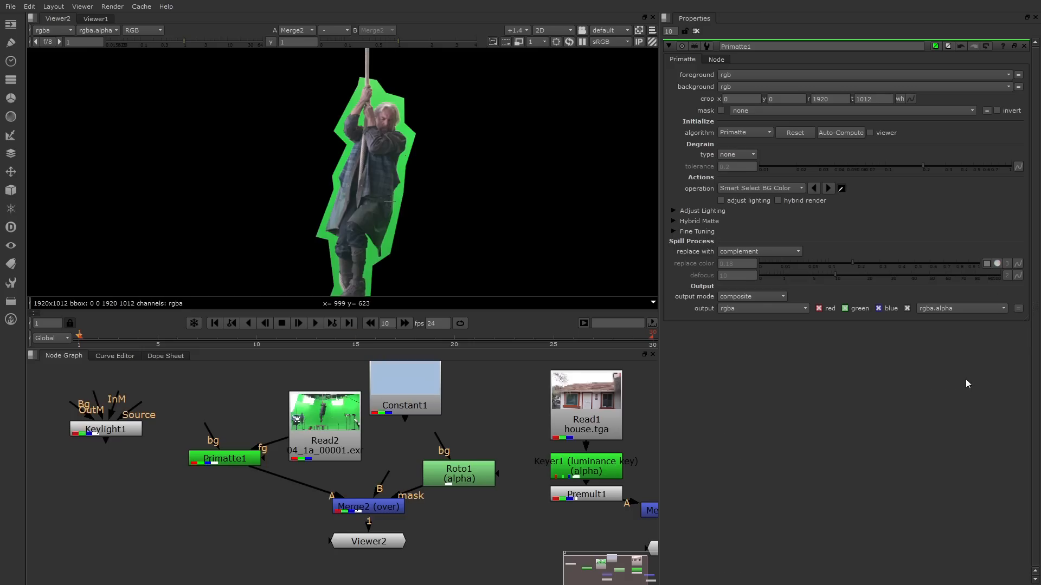
pyautogui.moveTo(845, 148)
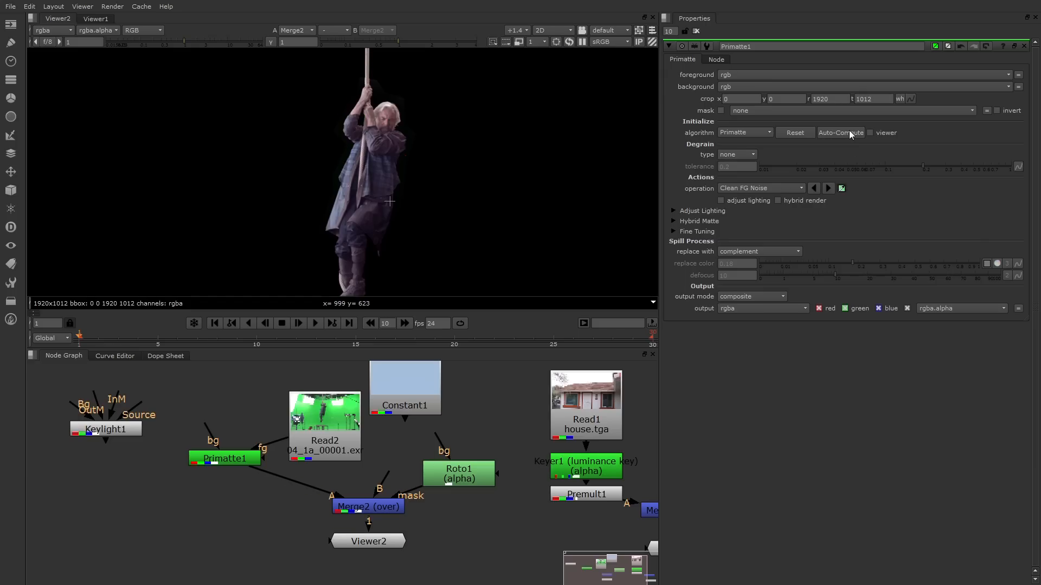
pyautogui.moveTo(490, 162)
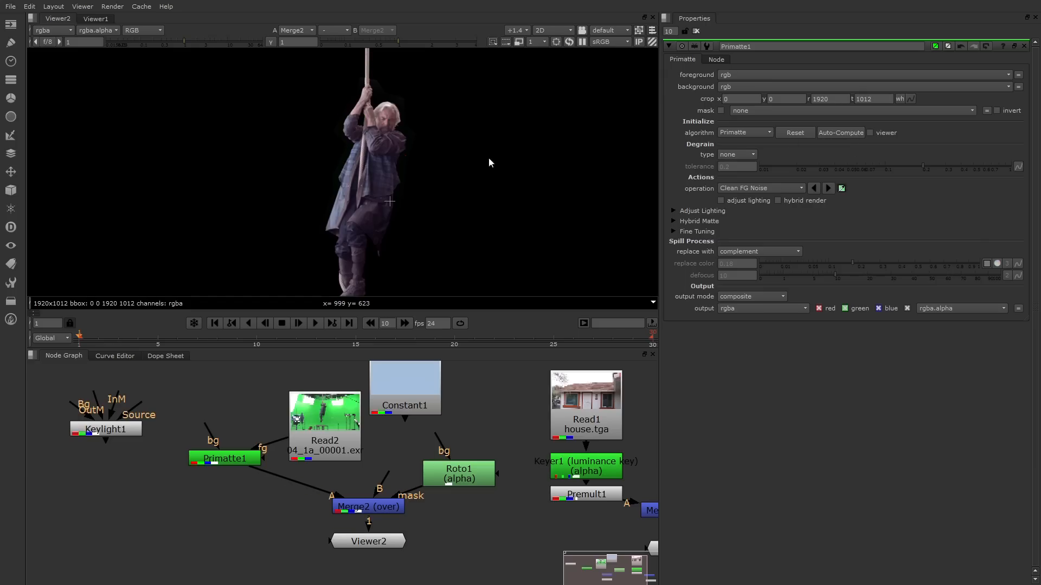
pyautogui.moveTo(425, 176)
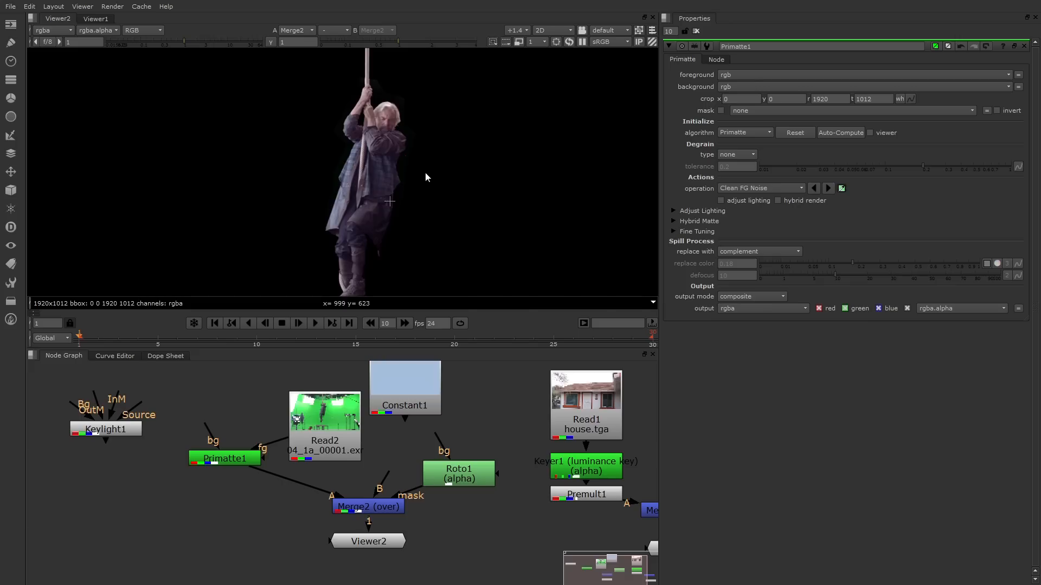
# View Primatte1's alpha, switch operation to Clean BG Noise and sample the grey background noise.
pyautogui.click(141, 30)
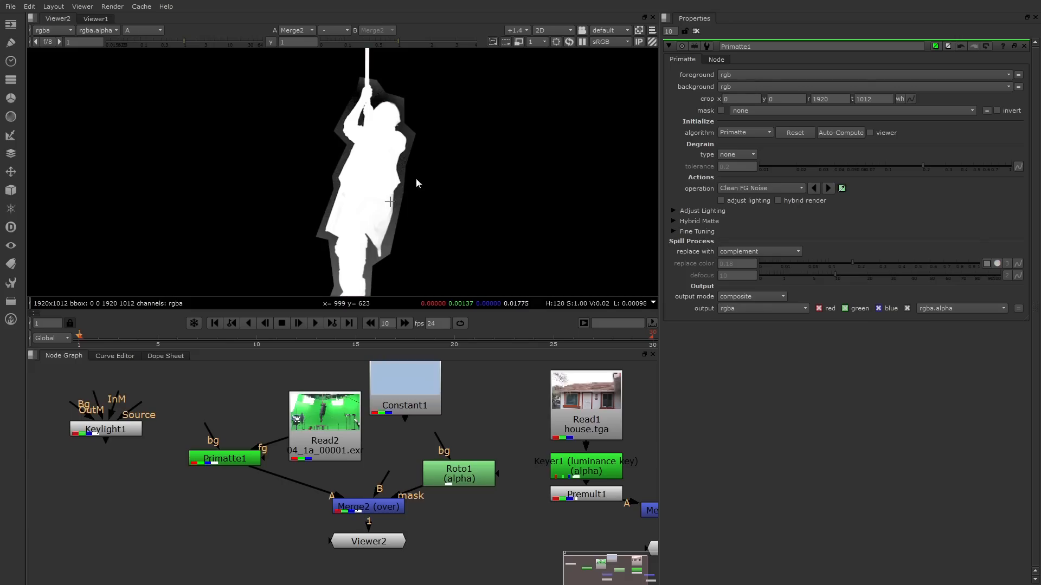
pyautogui.moveTo(368, 276)
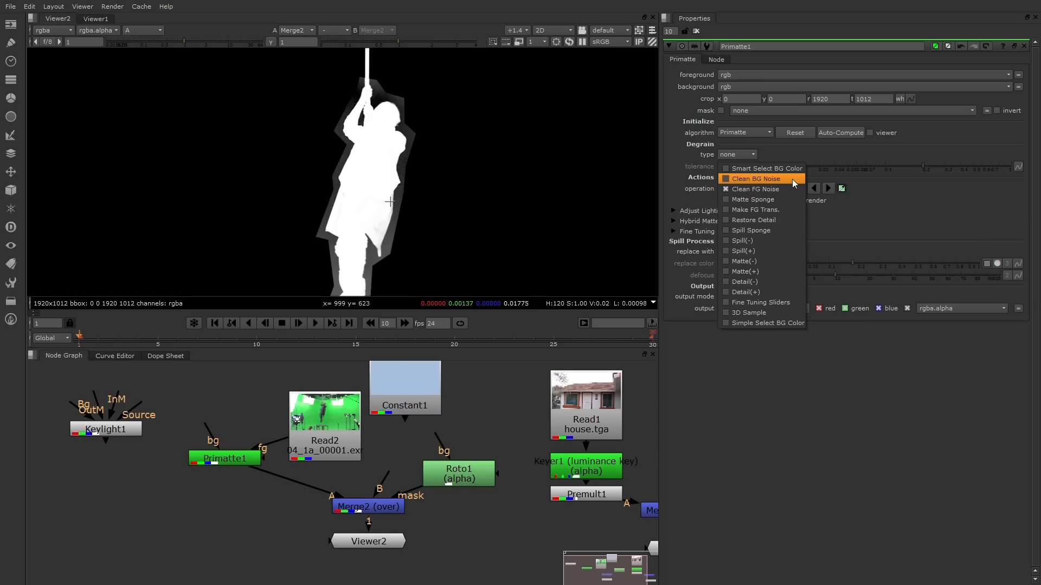
pyautogui.click(755, 179)
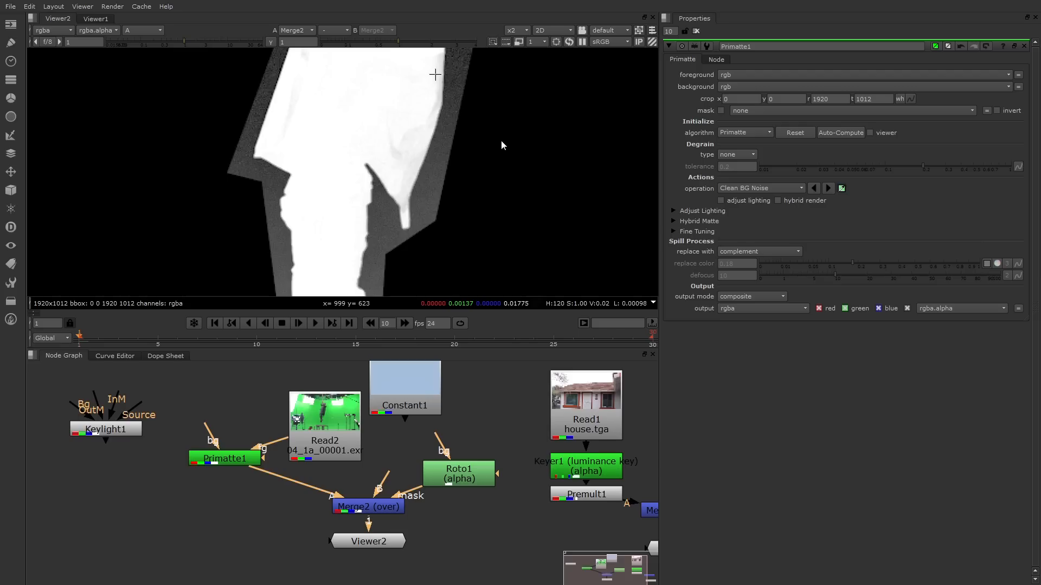
pyautogui.moveTo(393, 241)
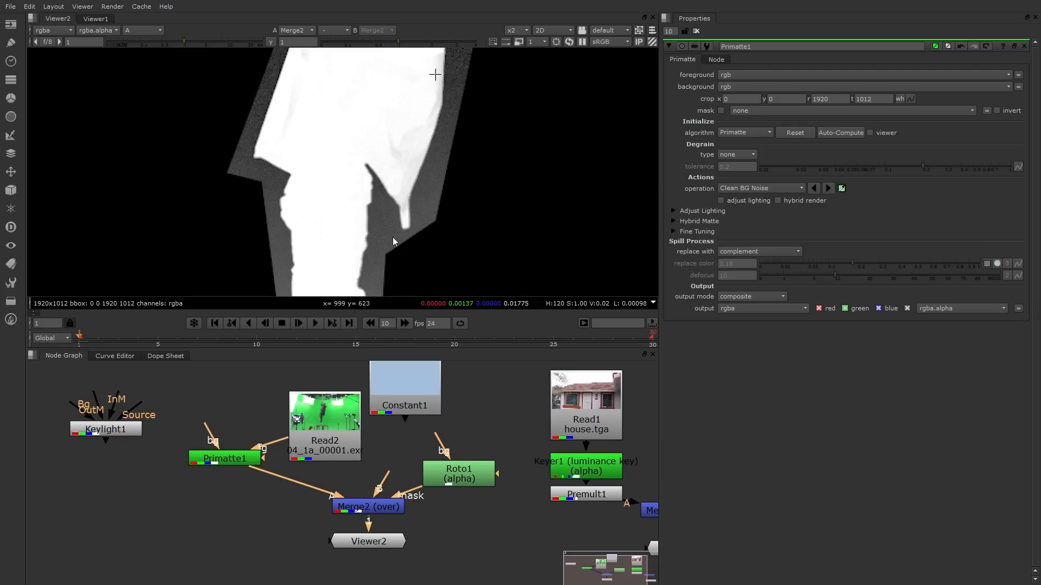
pyautogui.moveTo(448, 173)
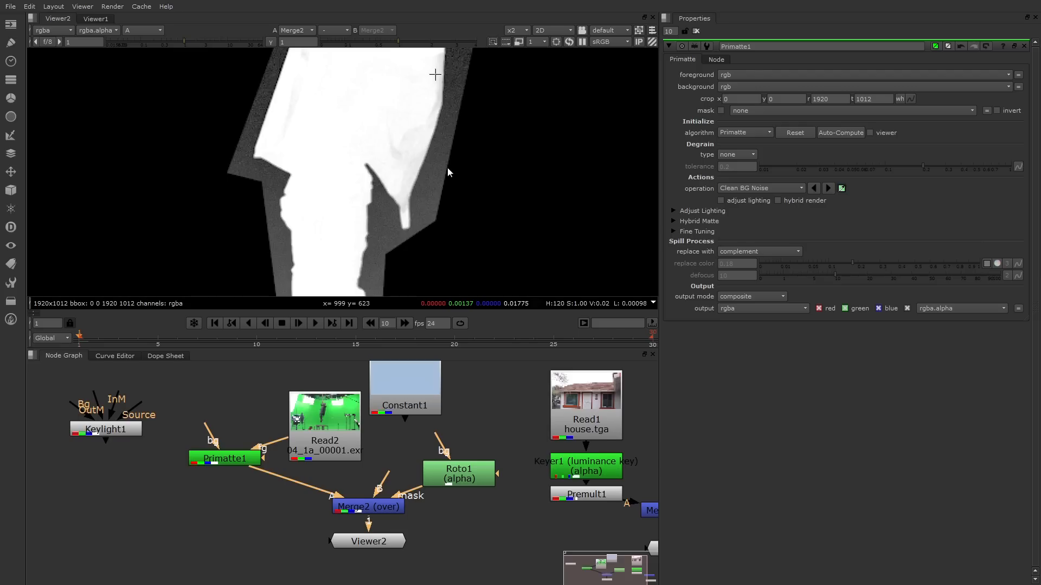
pyautogui.moveTo(424, 181)
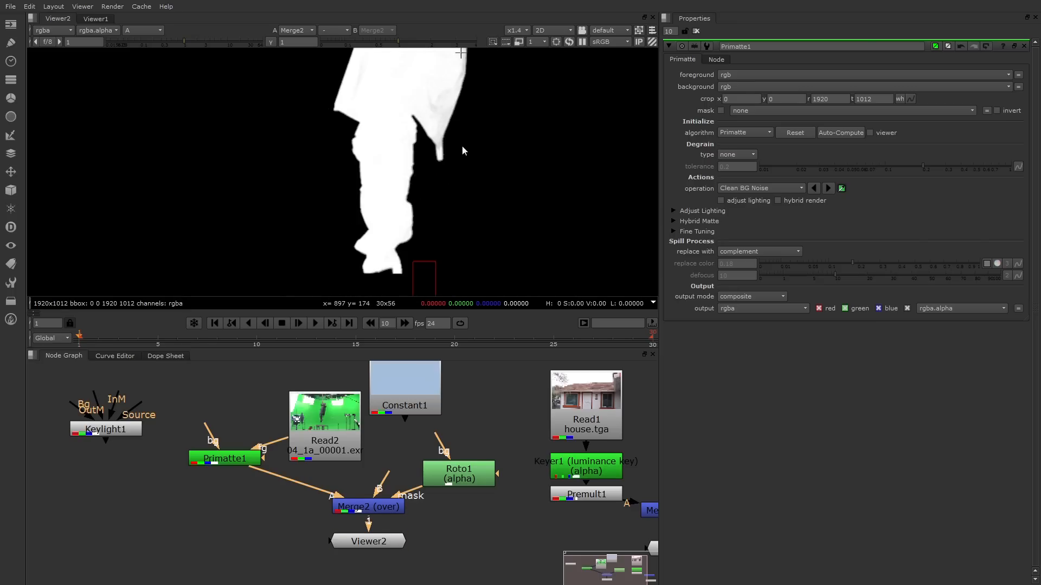
pyautogui.click(510, 31)
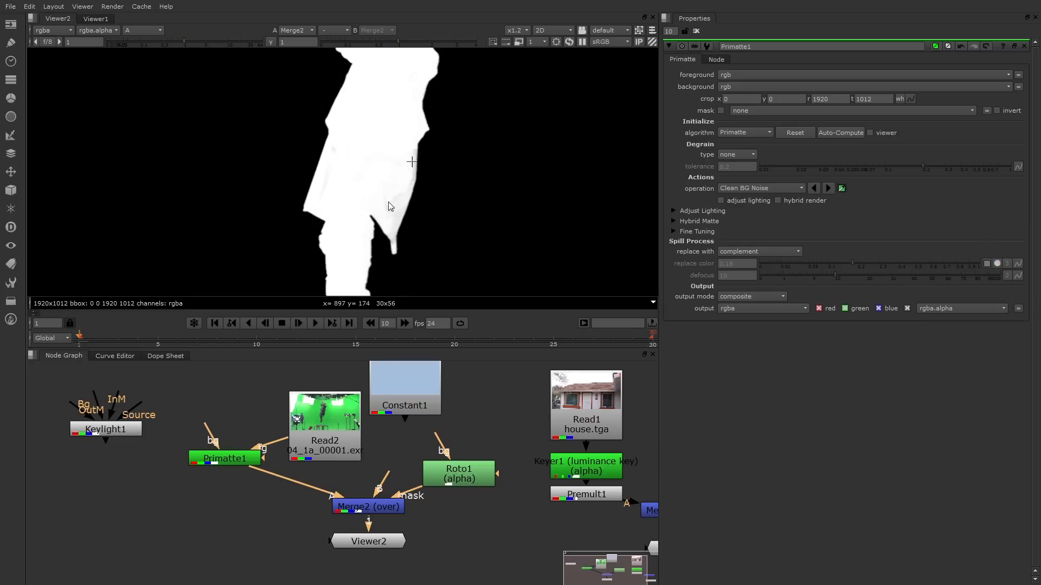
# Switch Primatte1 to Clean FG Noise and sample the grey holes inside the man's matte.
pyautogui.click(760, 189)
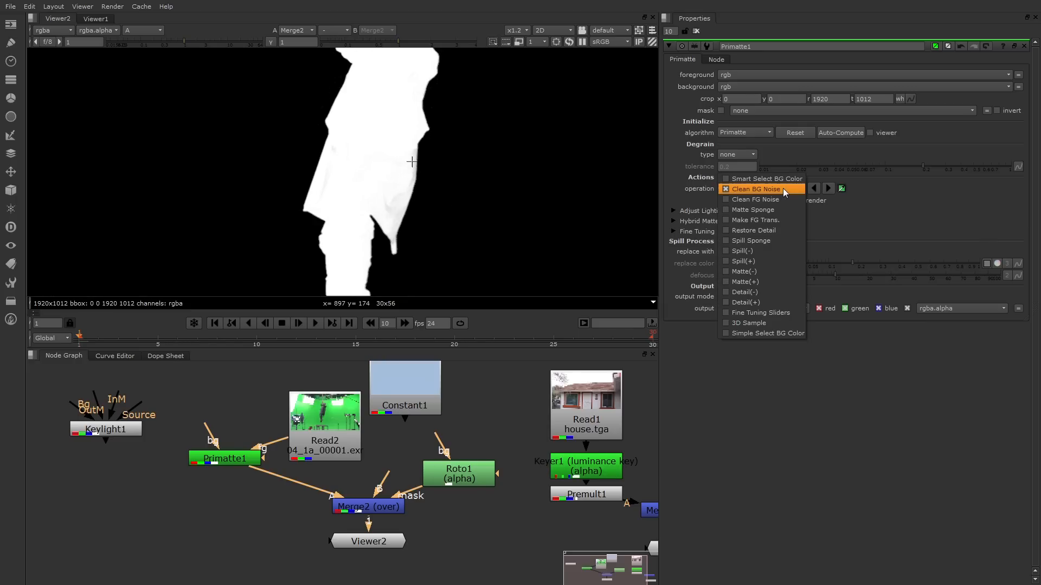
pyautogui.click(755, 199)
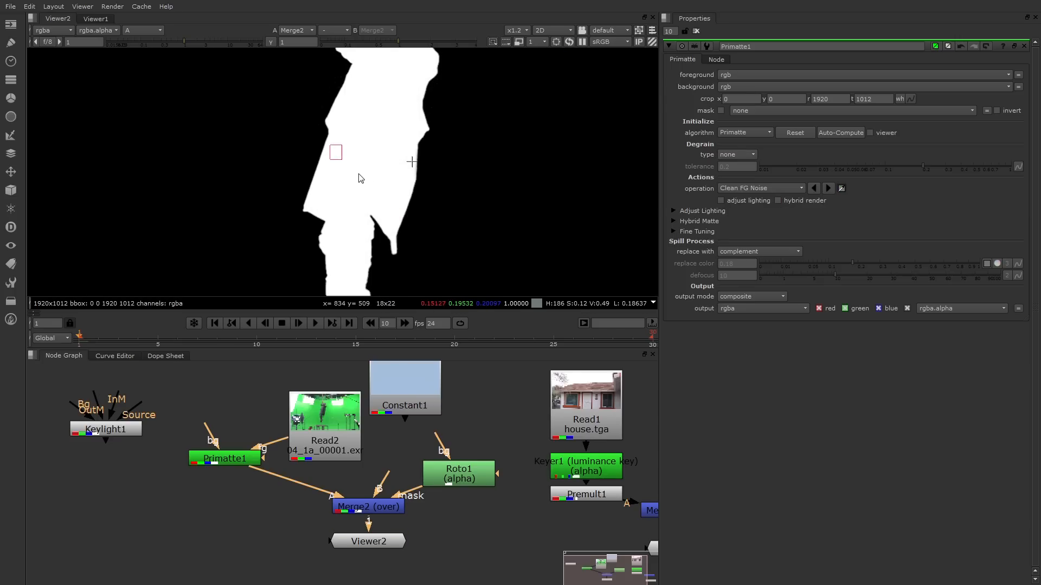
pyautogui.click(141, 31)
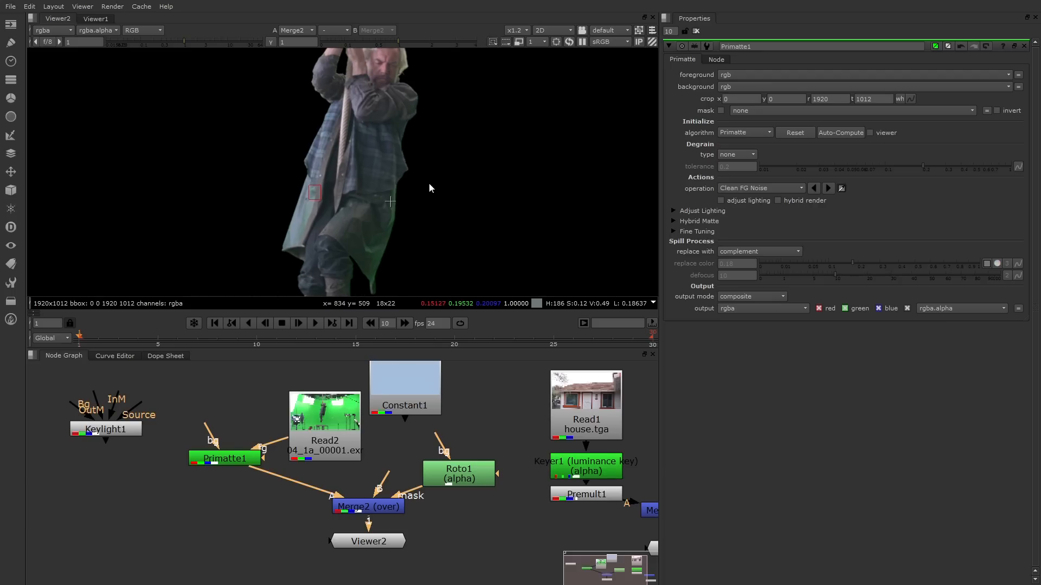
pyautogui.moveTo(392, 200)
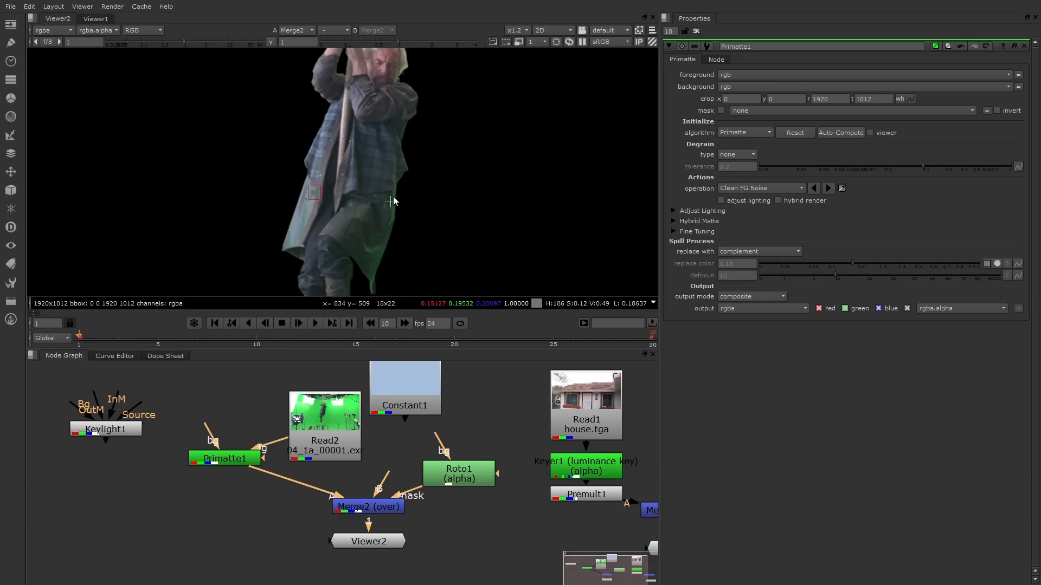
pyautogui.moveTo(377, 273)
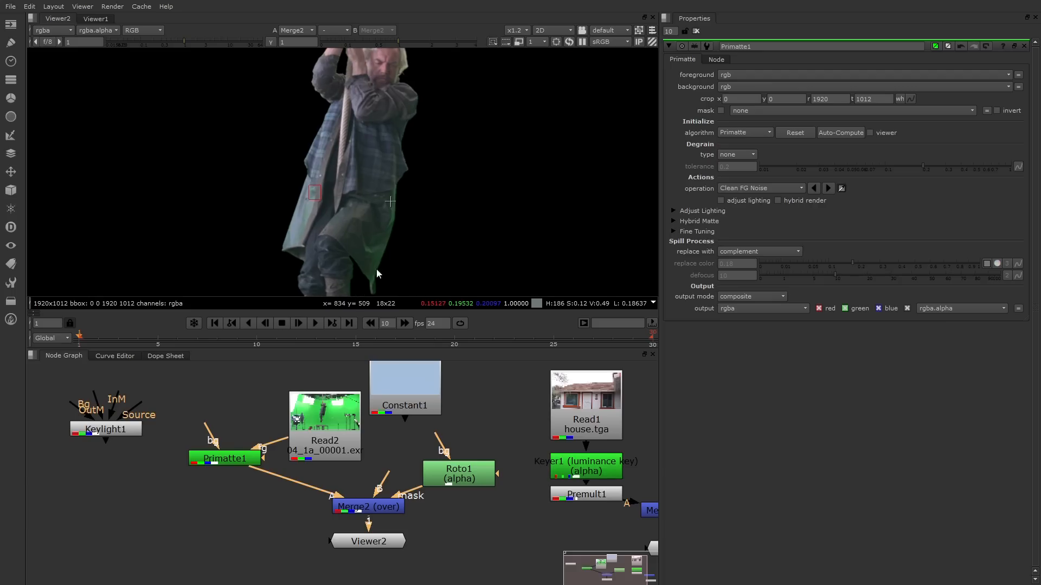
pyautogui.moveTo(610, 212)
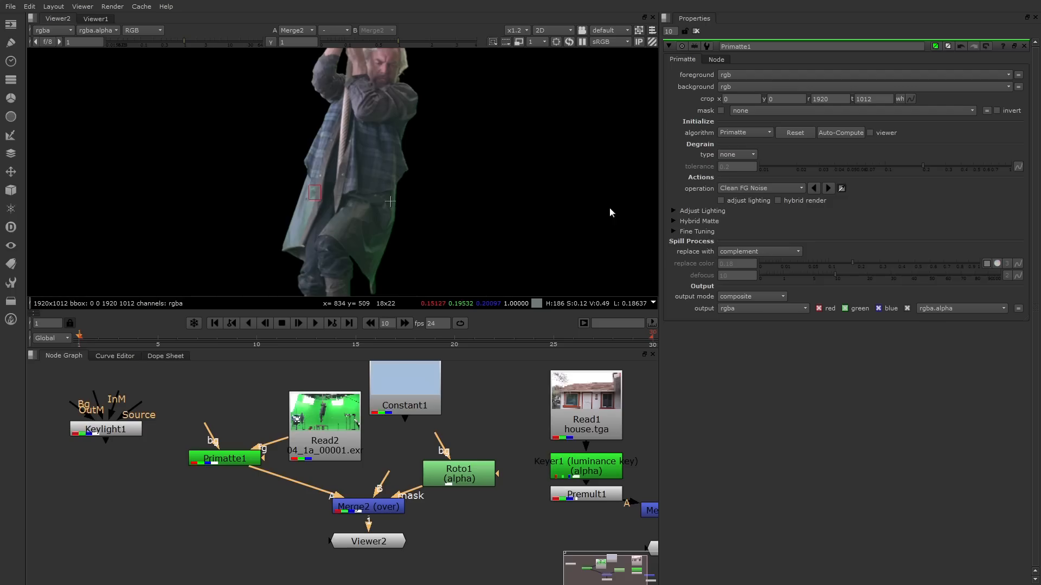
# Set Primatte1's operation to Spill Sponge.
pyautogui.click(800, 188)
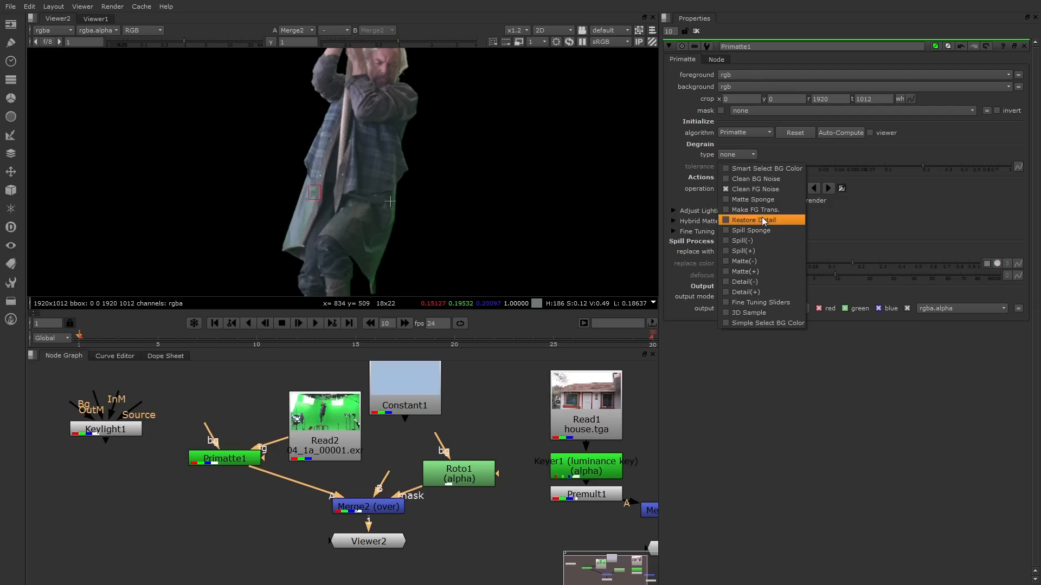
pyautogui.click(750, 230)
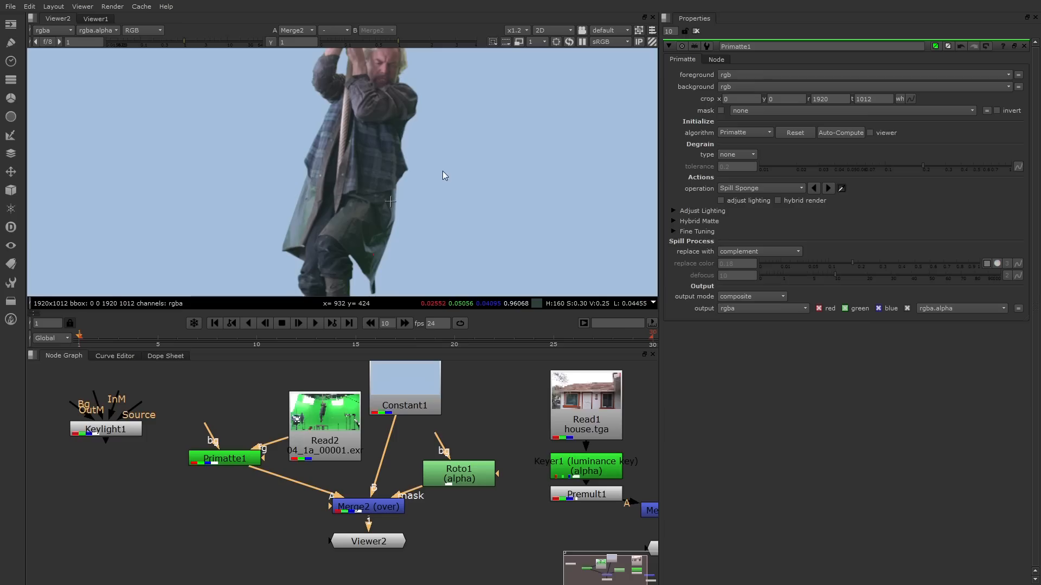
pyautogui.moveTo(404, 427)
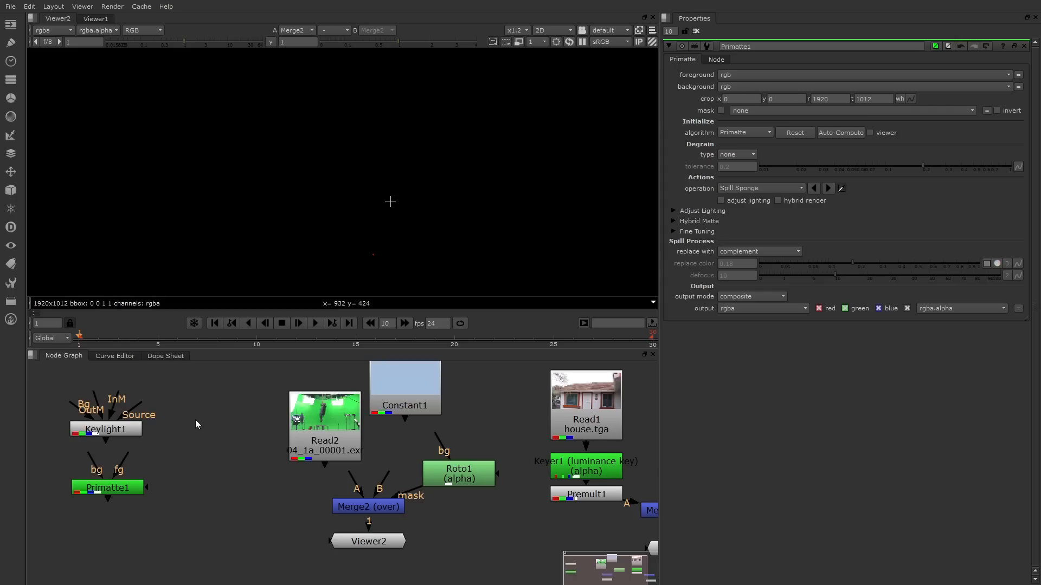
# Create the IBKColour and IBKGizmo keyer nodes from the Node Graph's Keyer menu.
pyautogui.rightClick(197, 425)
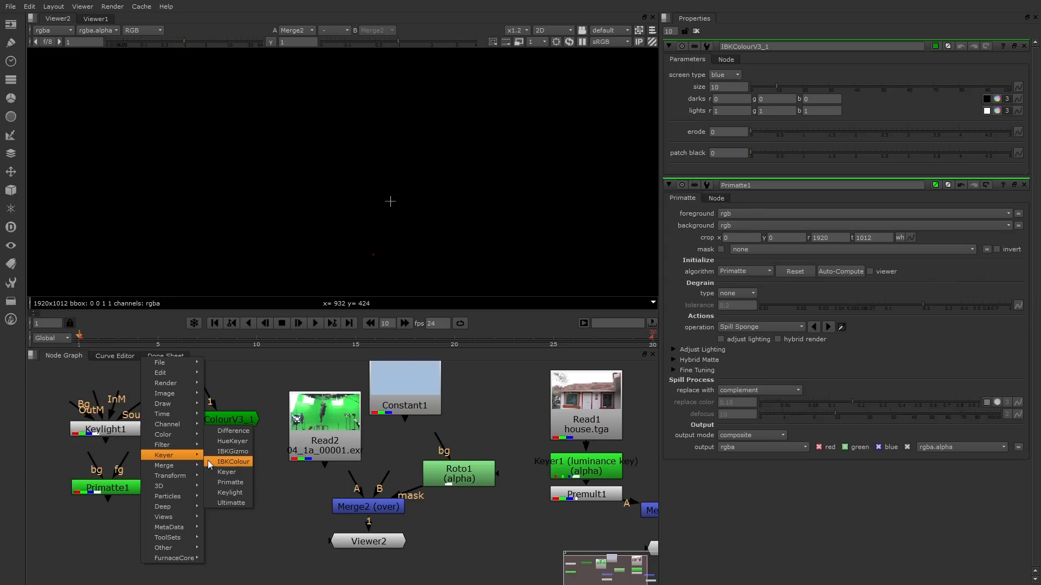
pyautogui.click(232, 451)
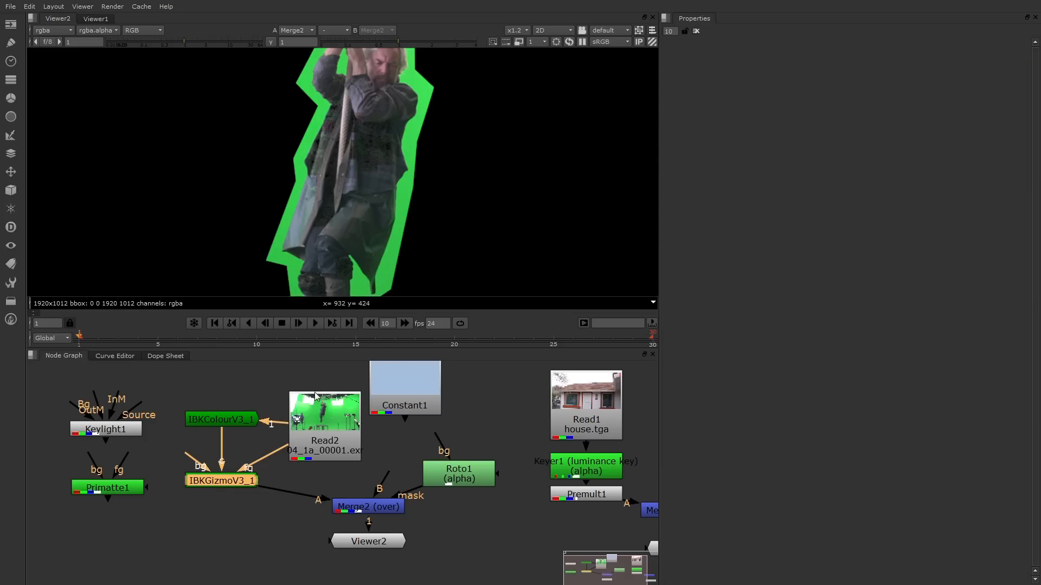
# Set IBKColourV3_1's screen type to green and connect the Viewer to its output.
pyautogui.click(220, 419)
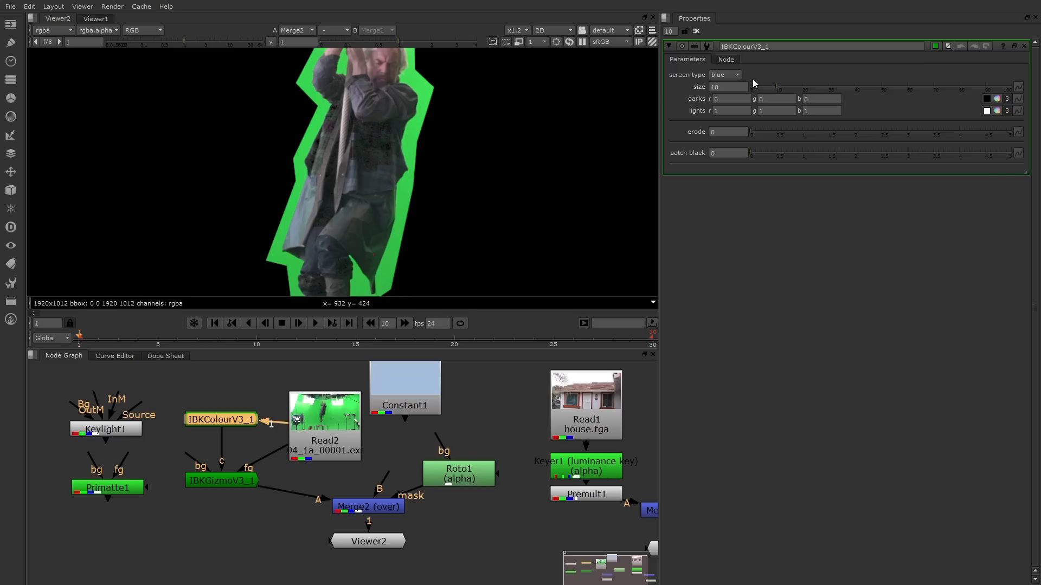
pyautogui.moveTo(688, 83)
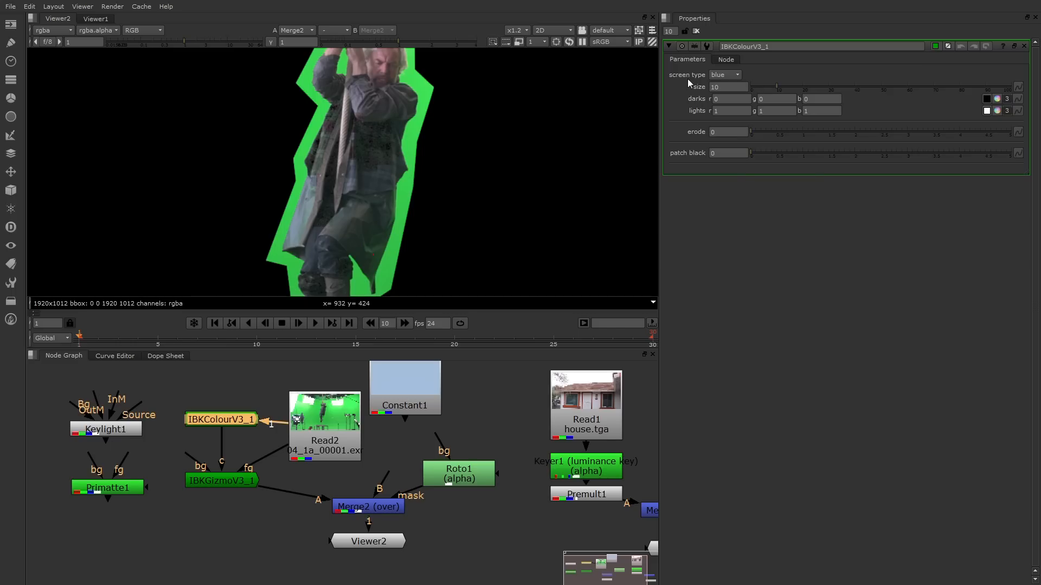
pyautogui.click(723, 74)
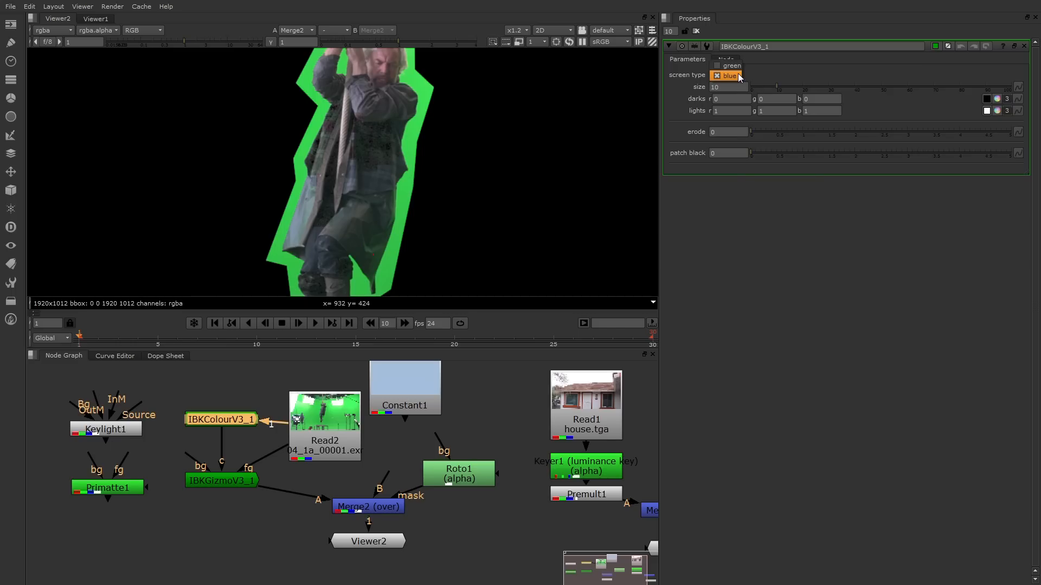
pyautogui.click(730, 65)
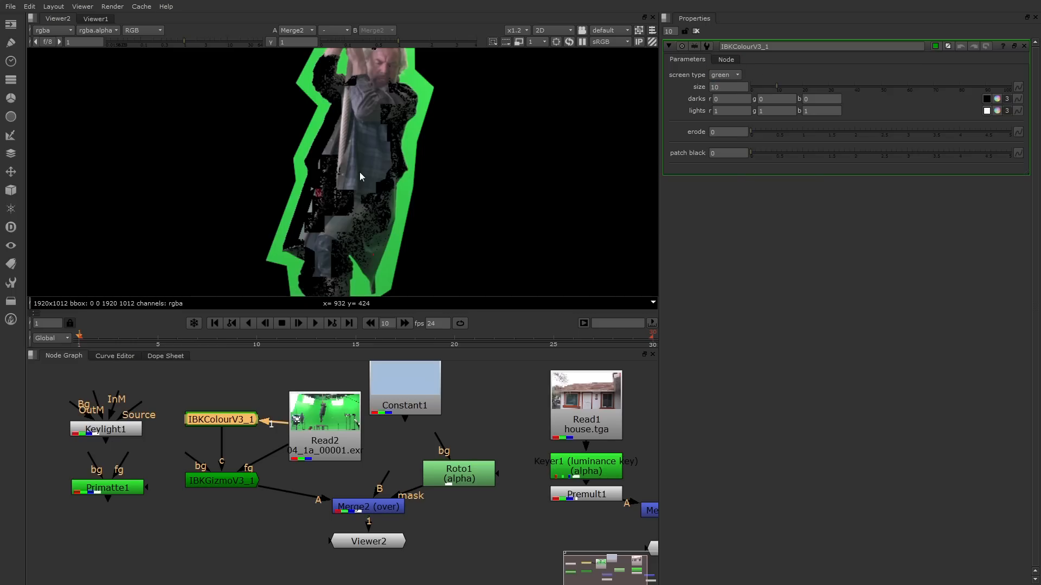
pyautogui.click(368, 541)
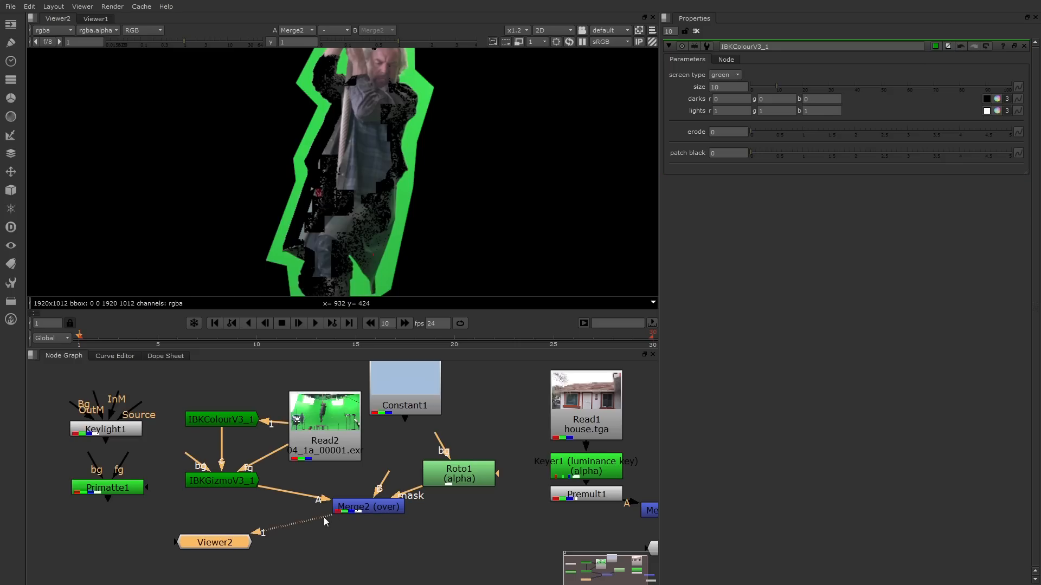
pyautogui.click(220, 419)
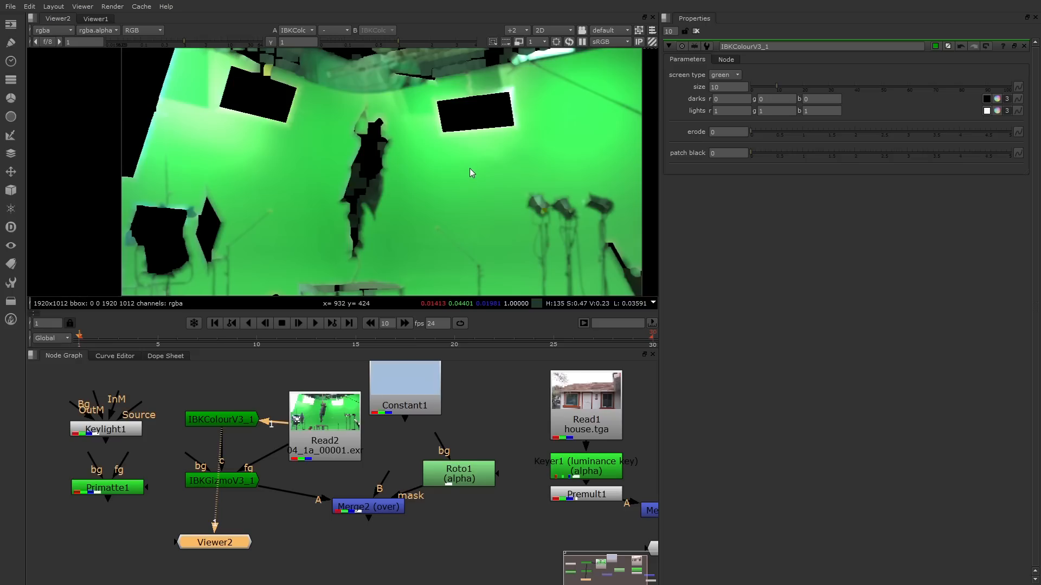
pyautogui.moveTo(579, 144)
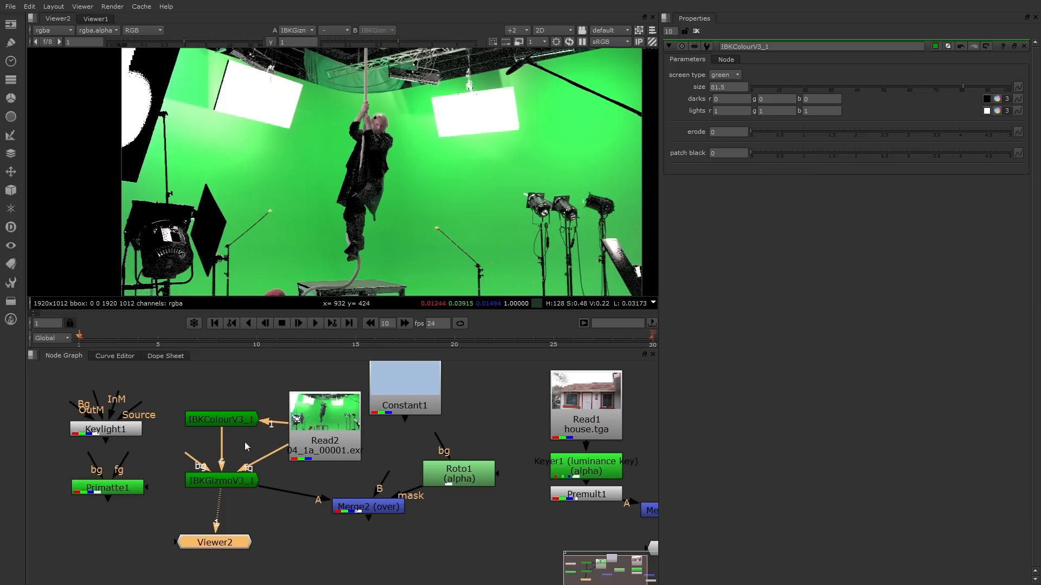
pyautogui.moveTo(234, 478)
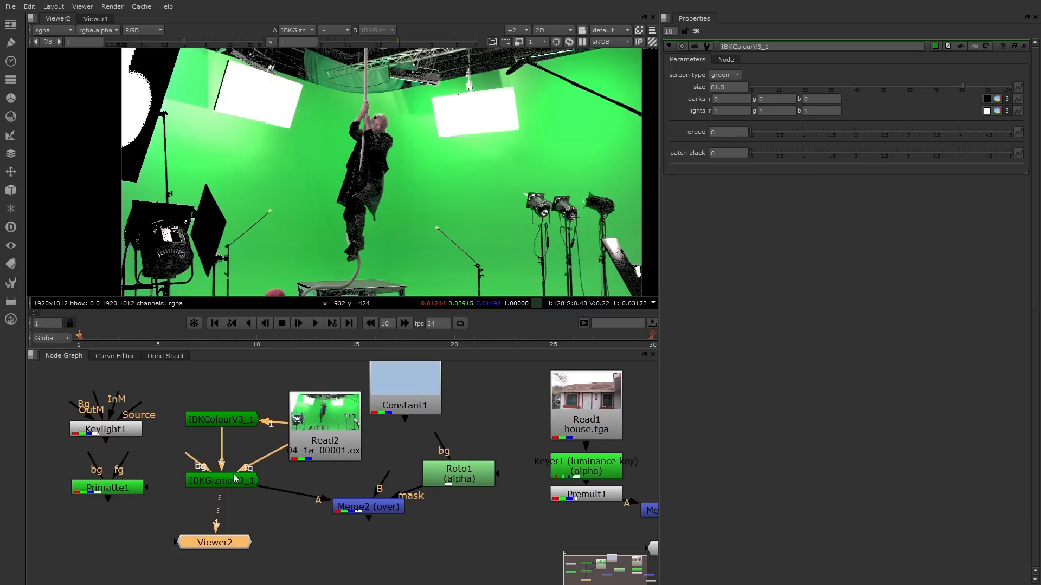
pyautogui.moveTo(230, 496)
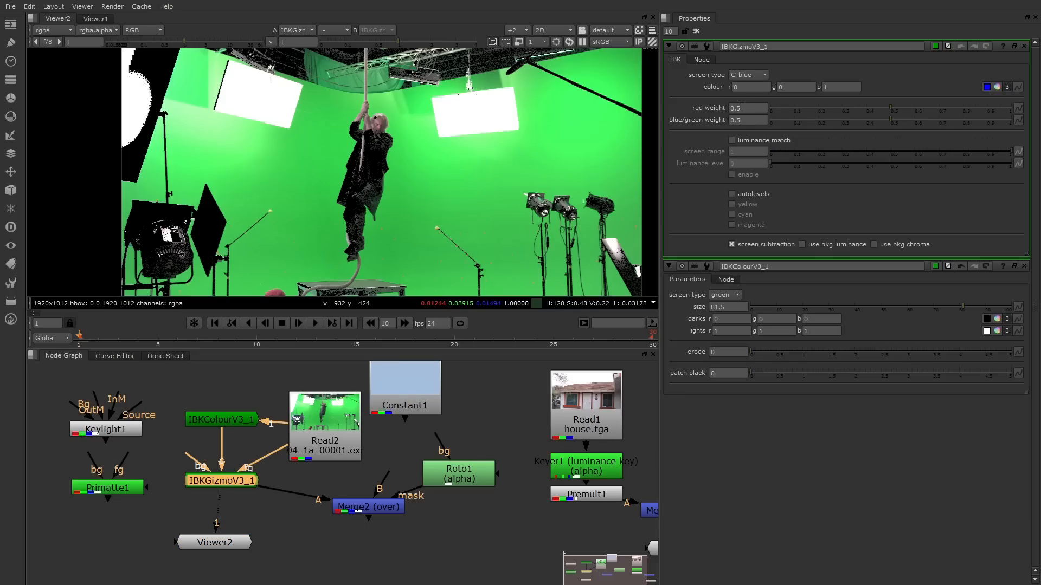
# Set IBKGizmoV3_1's screen type to C-green.
pyautogui.click(748, 75)
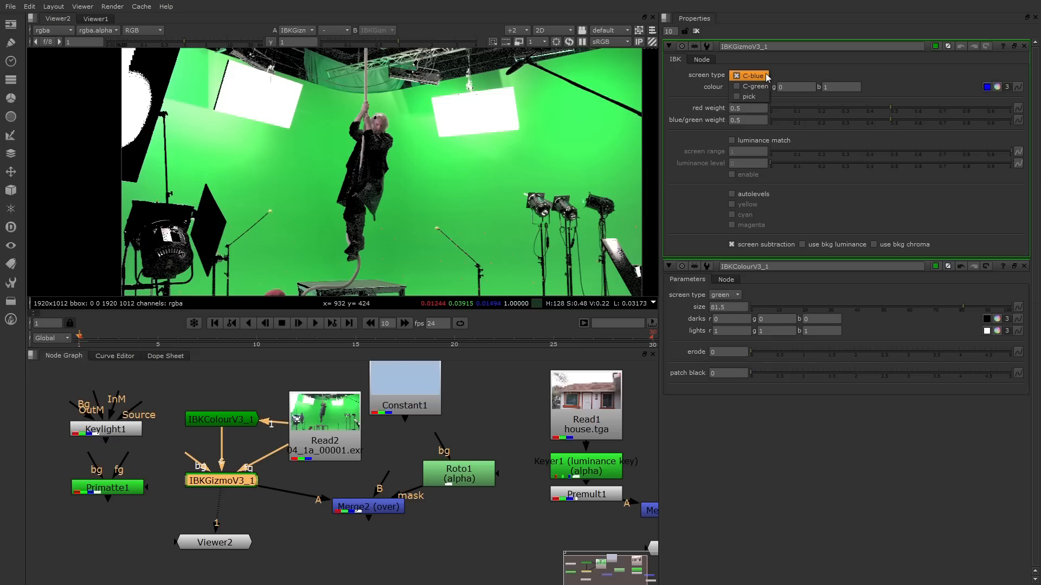
pyautogui.click(748, 75)
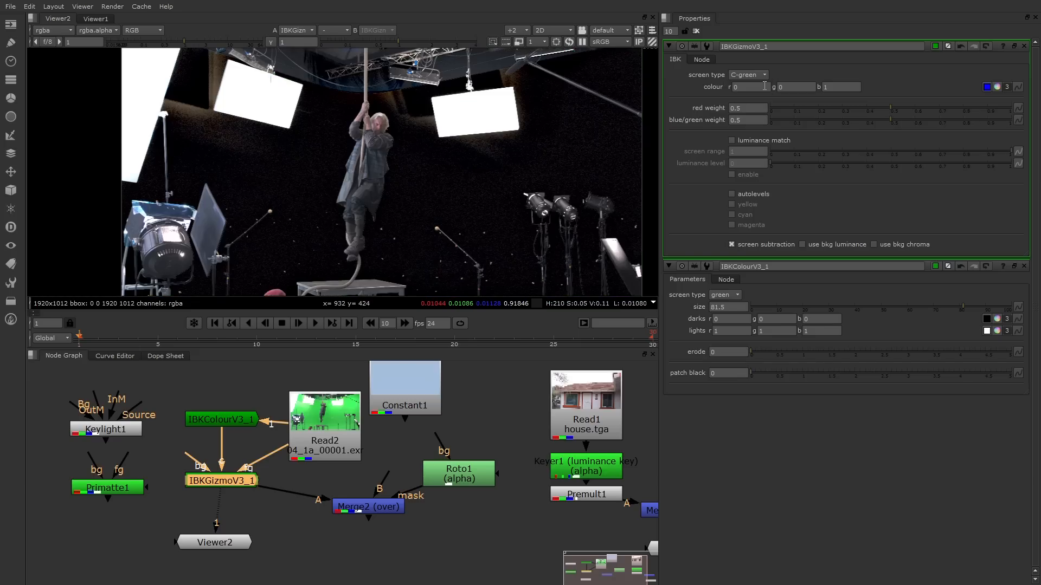
pyautogui.moveTo(382, 481)
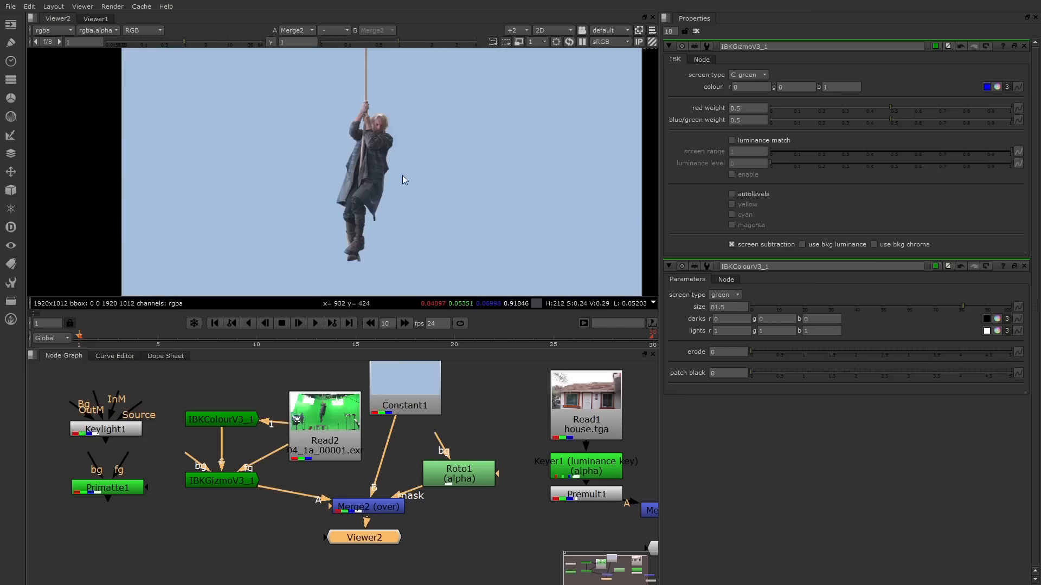
pyautogui.moveTo(398, 178)
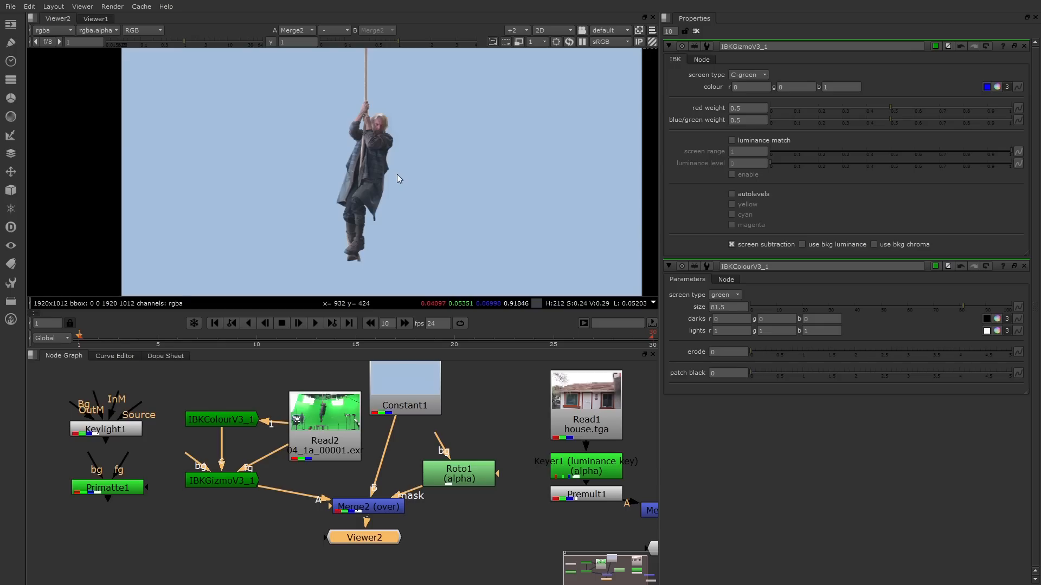